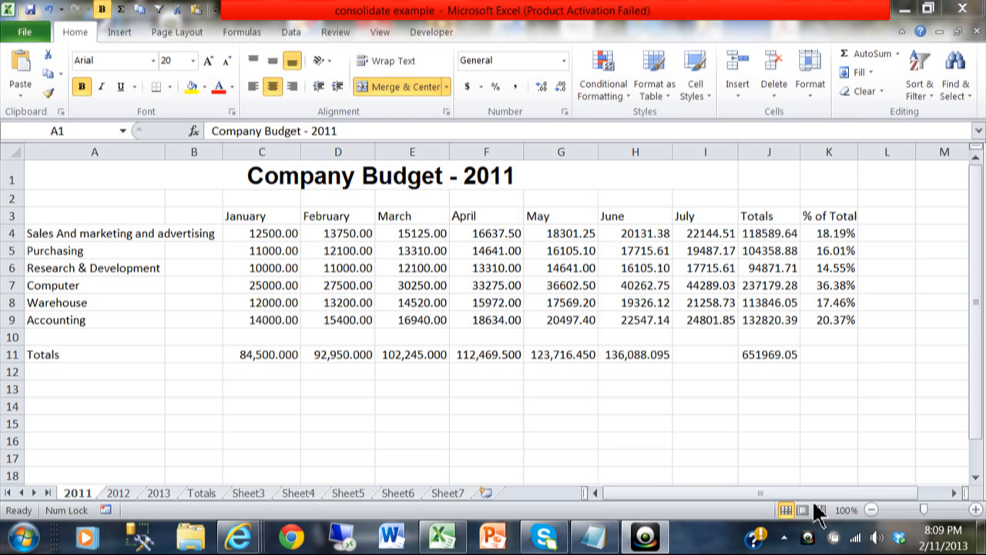
{"action": "mouse_move", "coordinate": [291, 515]}
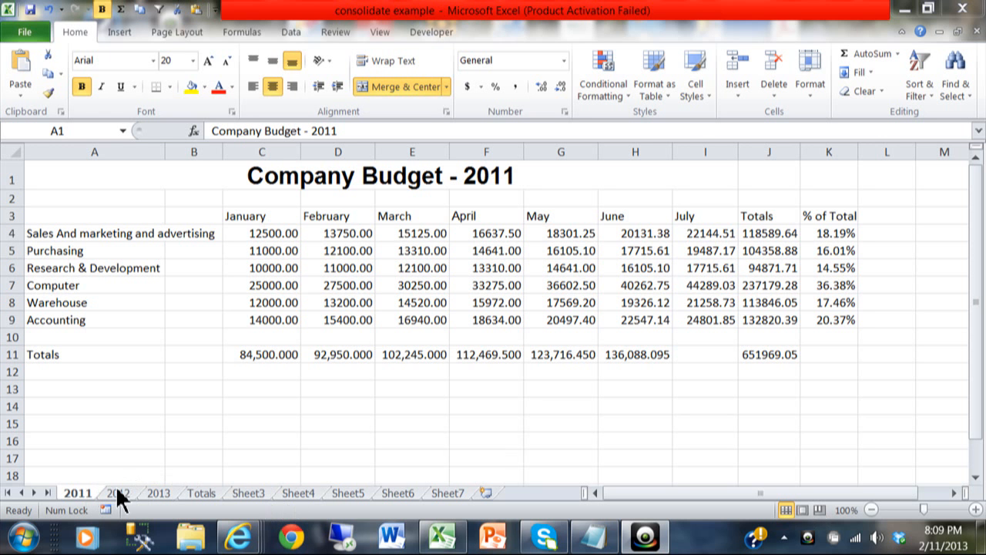
{"action": "mouse_move", "coordinate": [112, 473]}
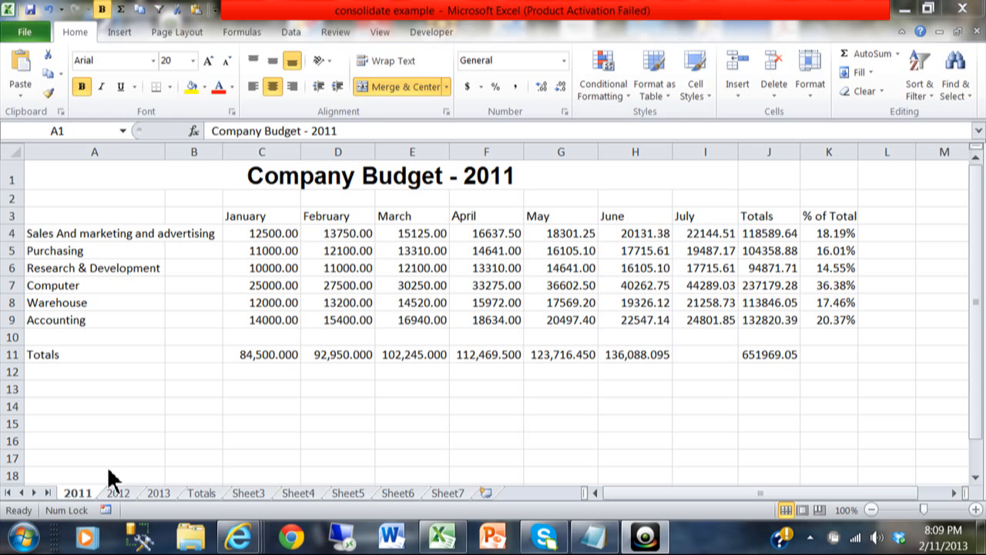
{"action": "mouse_move", "coordinate": [95, 501]}
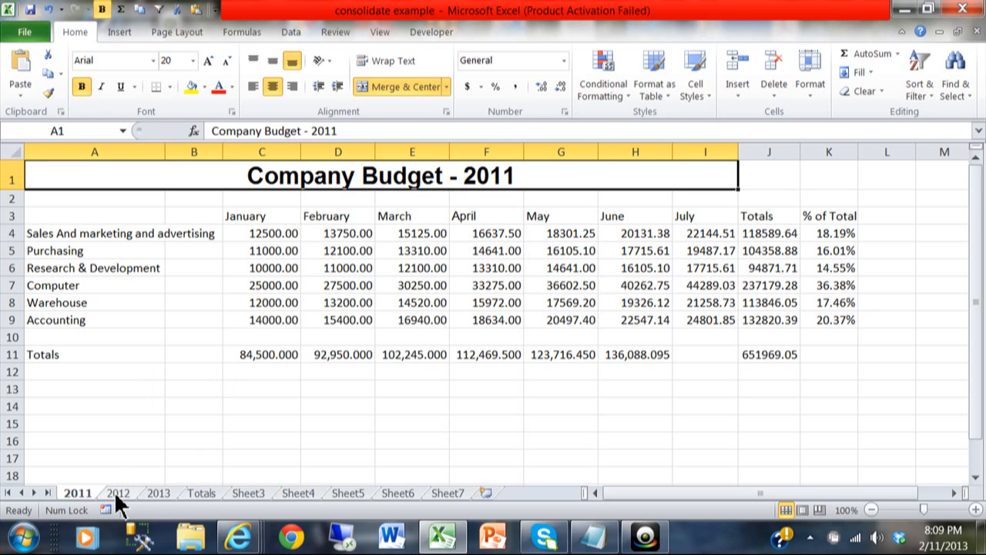
Review the 2012 and 2013 budget sheets, then move to the empty Totals sheet
{"action": "left_click", "coordinate": [118, 492]}
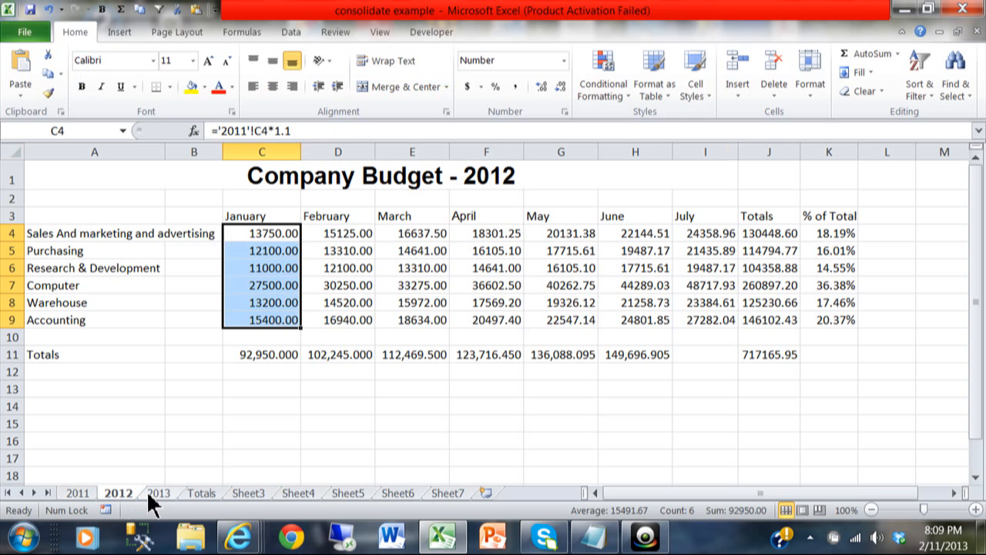
{"action": "left_click", "coordinate": [159, 493]}
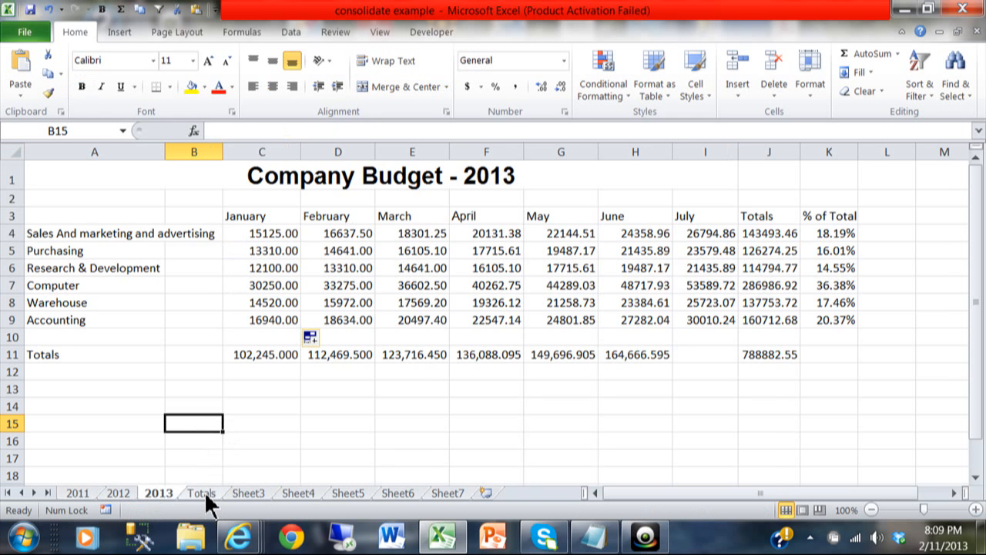
{"action": "left_click", "coordinate": [201, 493]}
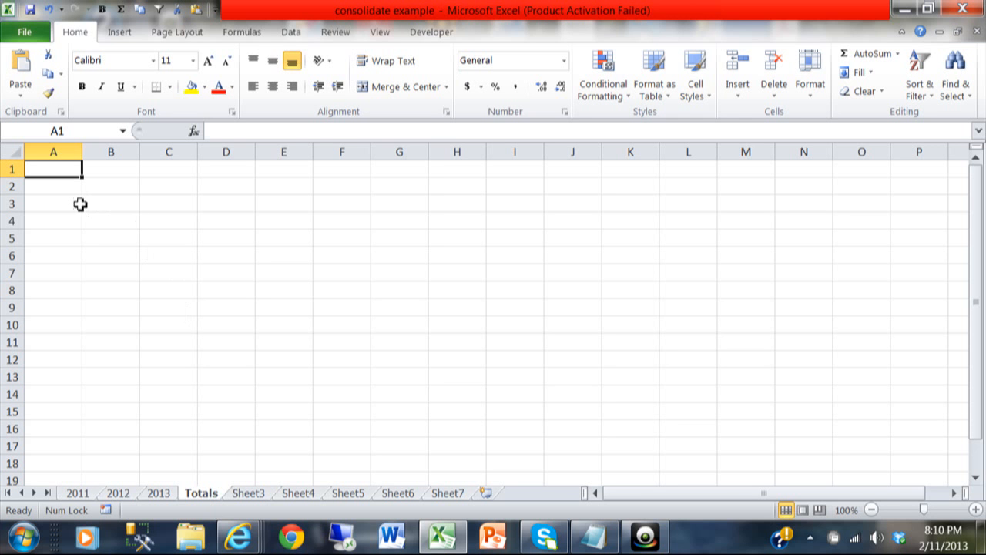
Select cell A3 on the Totals sheet and show the Data ribbon tools
{"action": "left_click", "coordinate": [53, 203]}
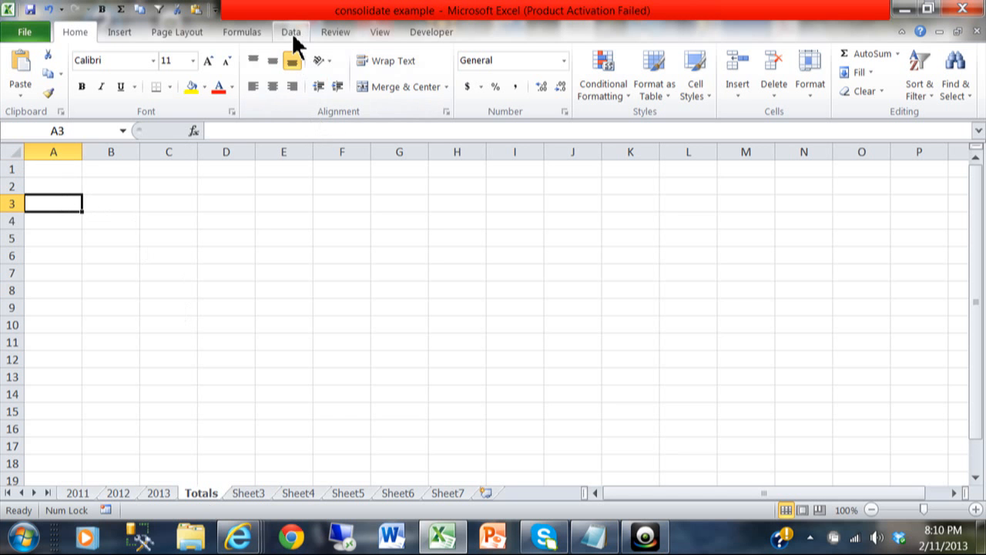
{"action": "left_click", "coordinate": [291, 31]}
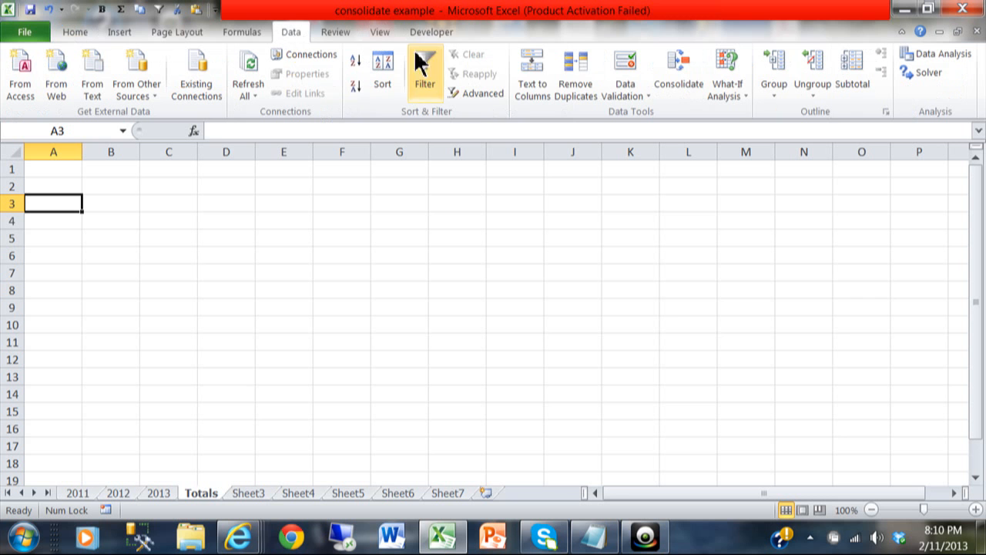
{"action": "mouse_move", "coordinate": [678, 73]}
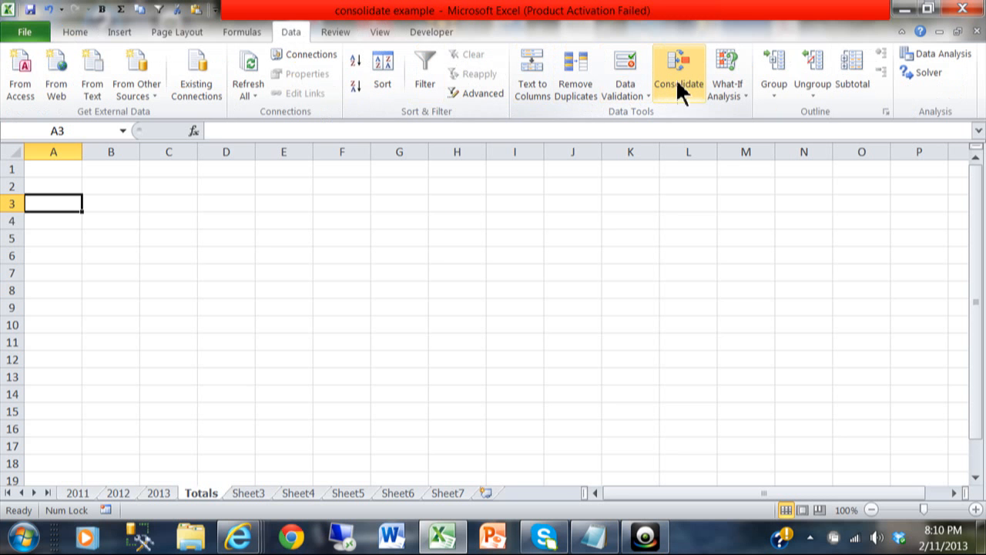
{"action": "mouse_move", "coordinate": [678, 78]}
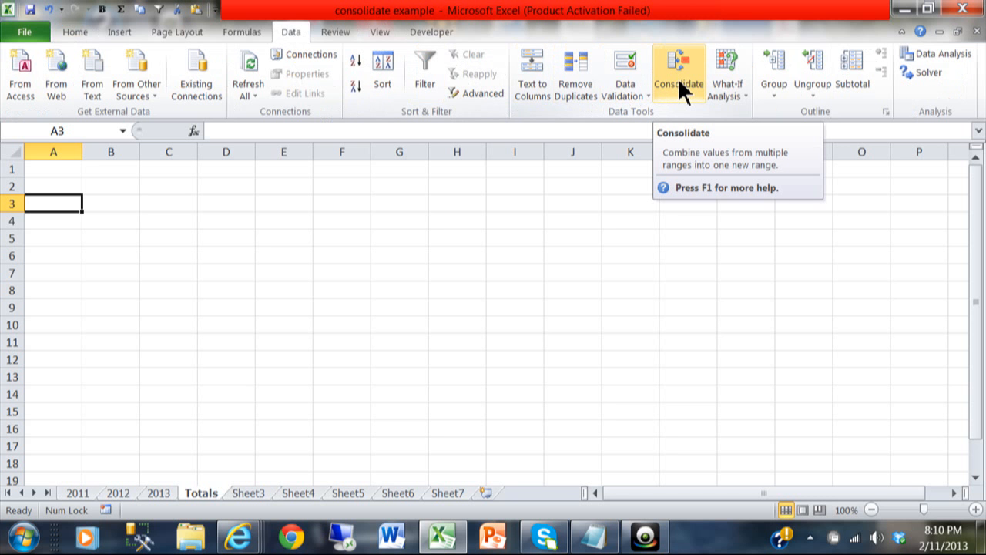
Open the Consolidate dialog with Sum as the function
{"action": "left_click", "coordinate": [678, 73]}
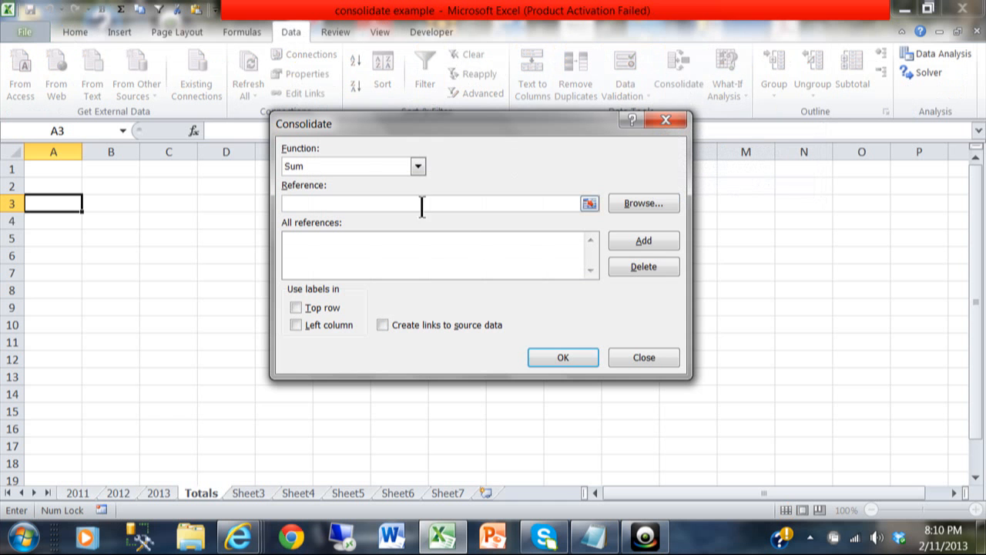
{"action": "mouse_move", "coordinate": [501, 254]}
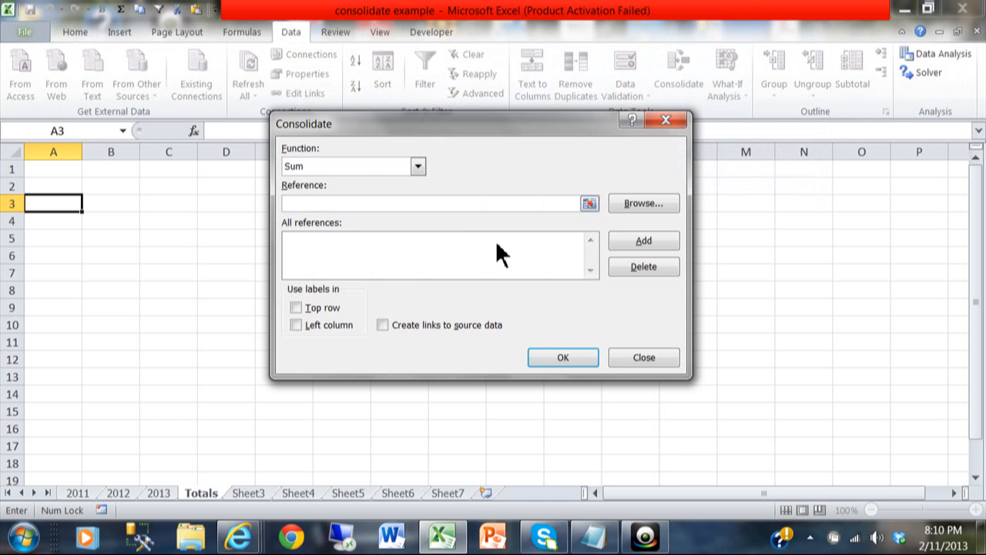
{"action": "mouse_move", "coordinate": [386, 142]}
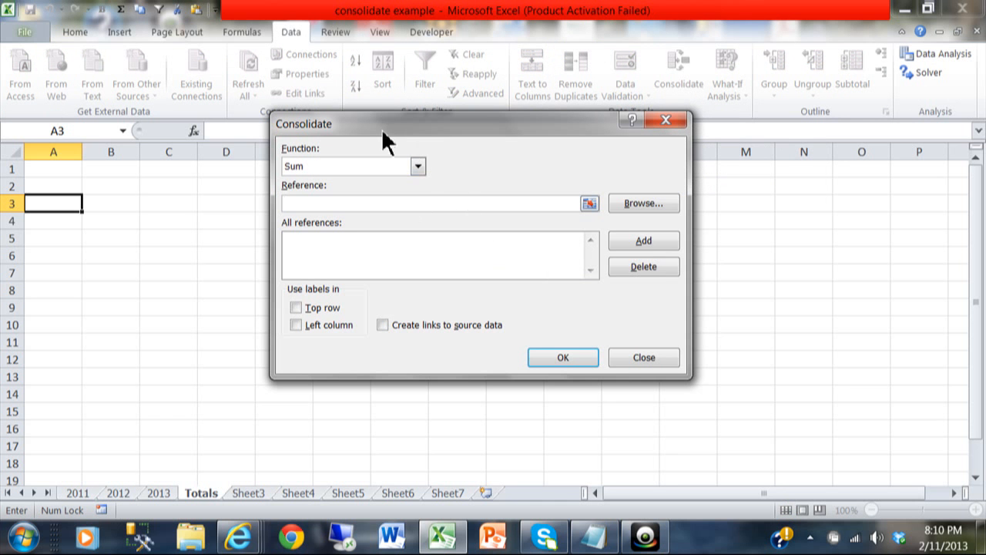
{"action": "left_click", "coordinate": [417, 165]}
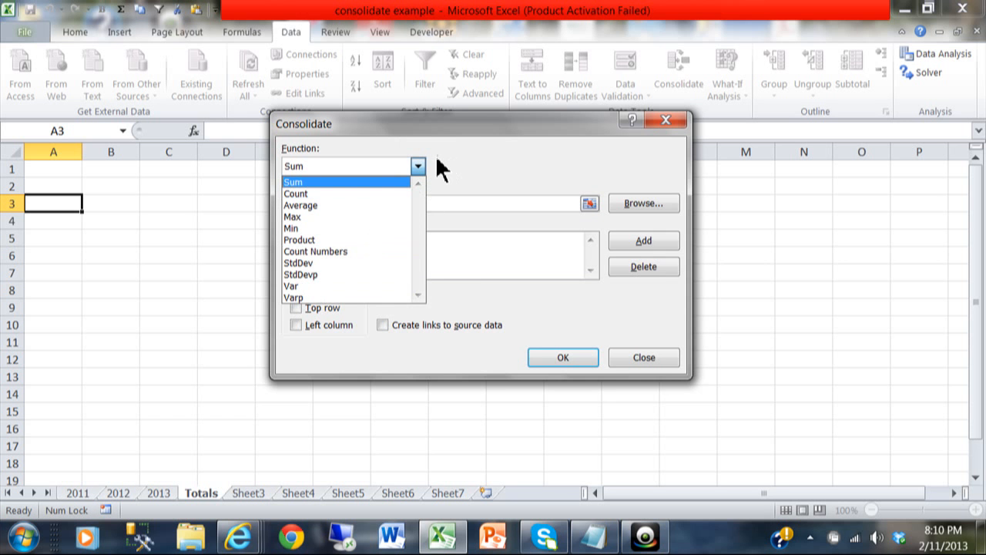
{"action": "mouse_move", "coordinate": [356, 171]}
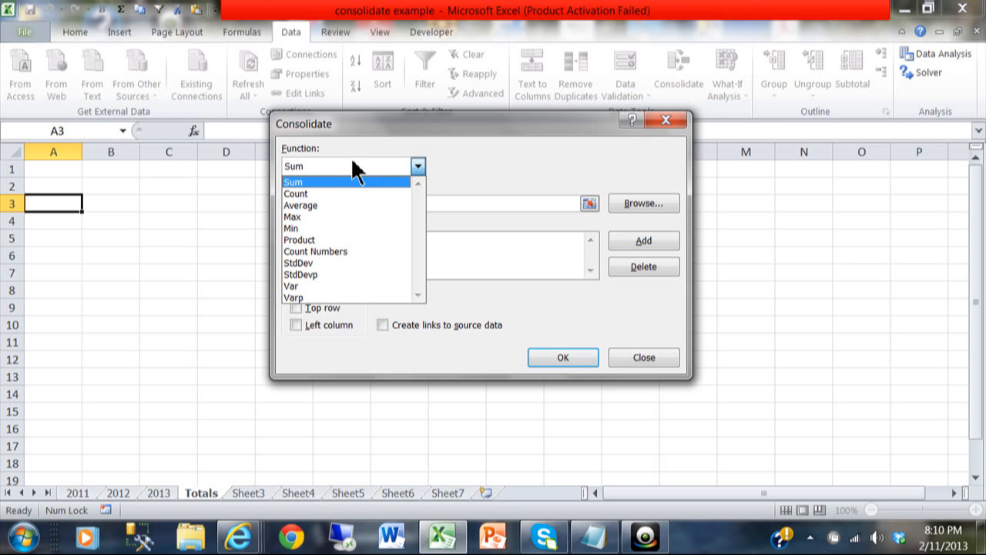
{"action": "mouse_move", "coordinate": [331, 199]}
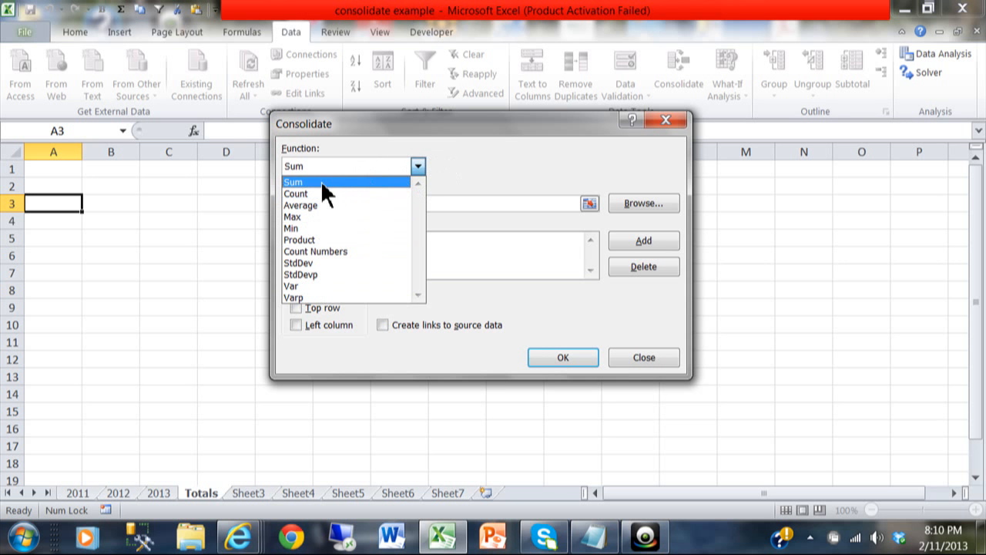
{"action": "left_click", "coordinate": [293, 181]}
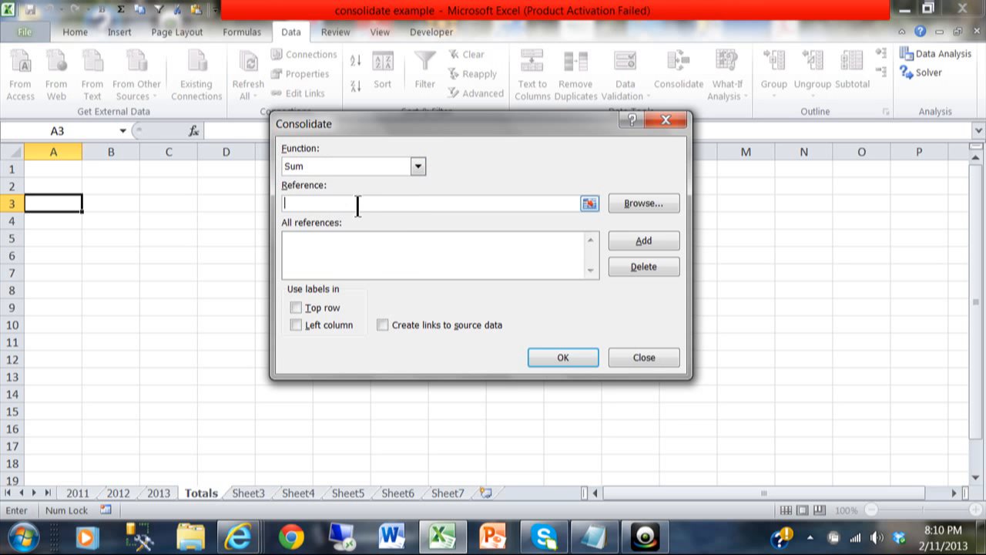
{"action": "mouse_move", "coordinate": [134, 430]}
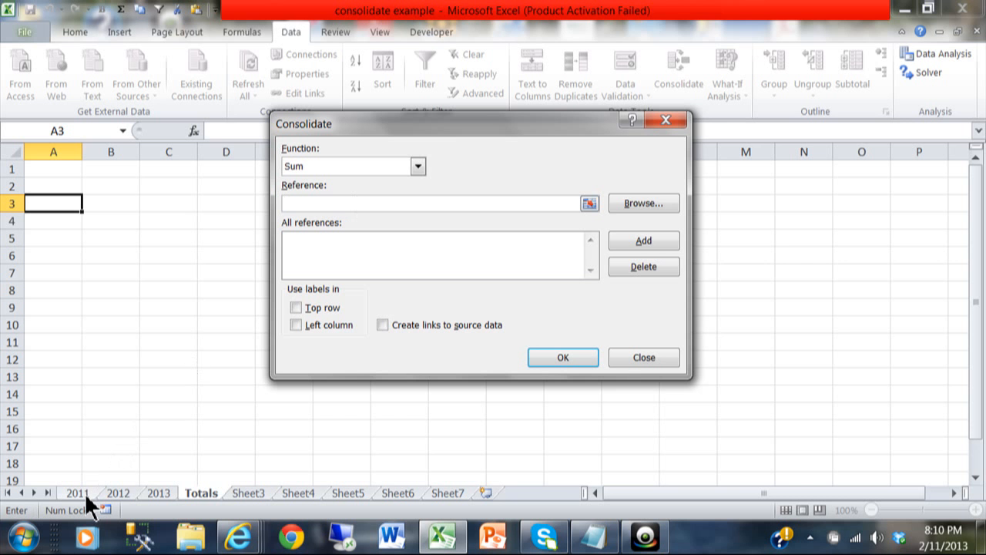
Enter the 2011 sheet range A3:I9 as the consolidation reference
{"action": "left_click", "coordinate": [77, 492]}
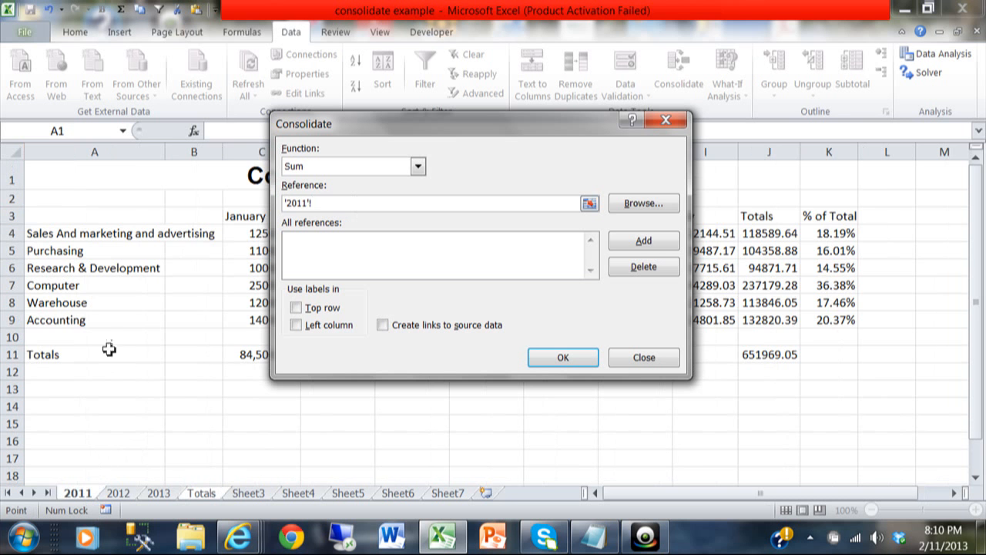
{"action": "left_click", "coordinate": [94, 216]}
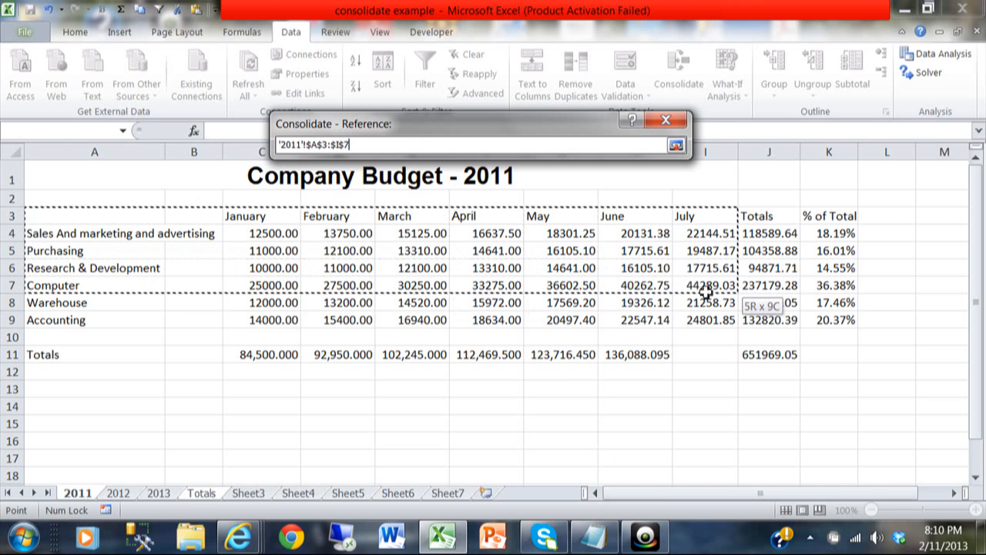
{"action": "left_click_drag", "start_coordinate": [705, 292], "coordinate": [706, 320]}
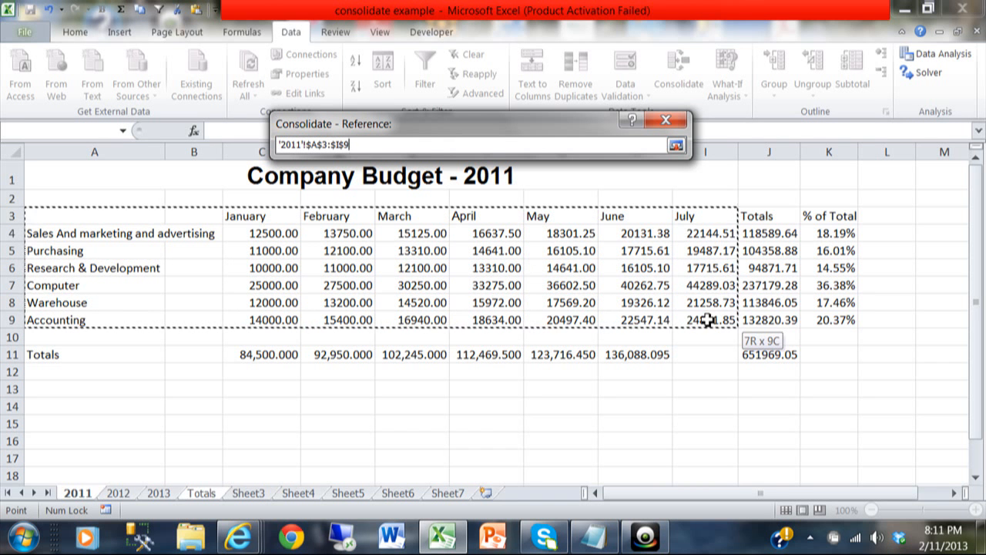
{"action": "left_click", "coordinate": [667, 145]}
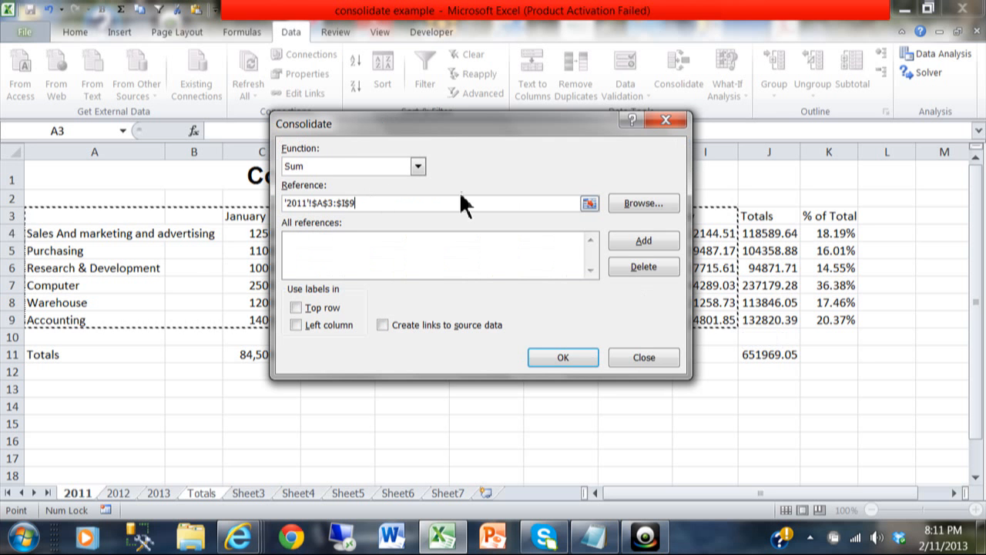
{"action": "mouse_move", "coordinate": [400, 228]}
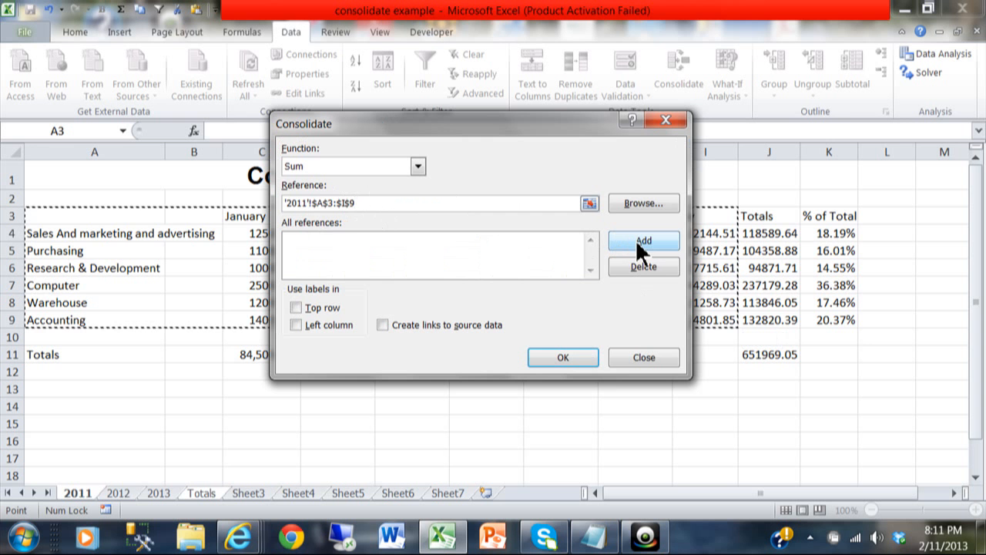
Add the 2011 and 2012 ranges to the source list, then pick the 2013 sheet's range
{"action": "left_click", "coordinate": [643, 241]}
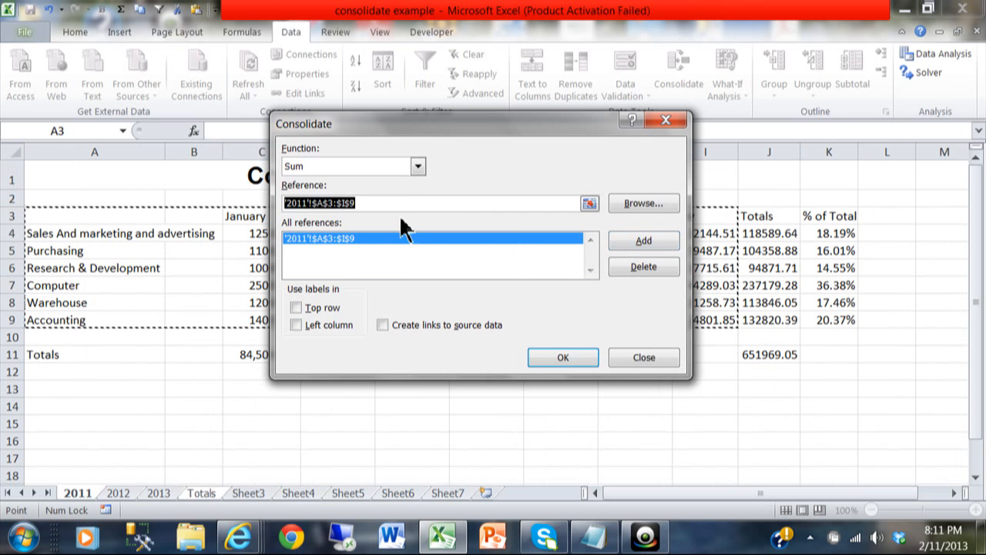
{"action": "mouse_move", "coordinate": [237, 375]}
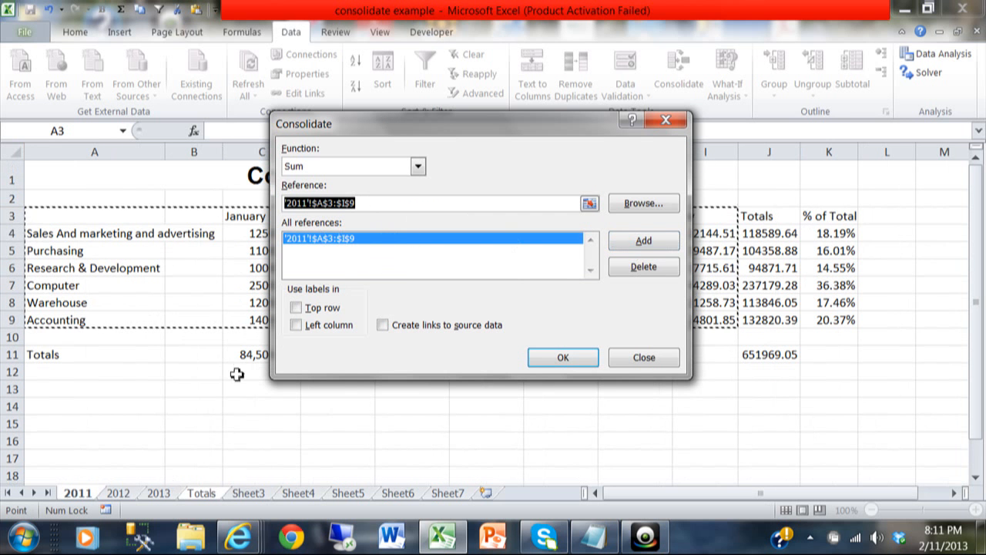
{"action": "mouse_move", "coordinate": [123, 505]}
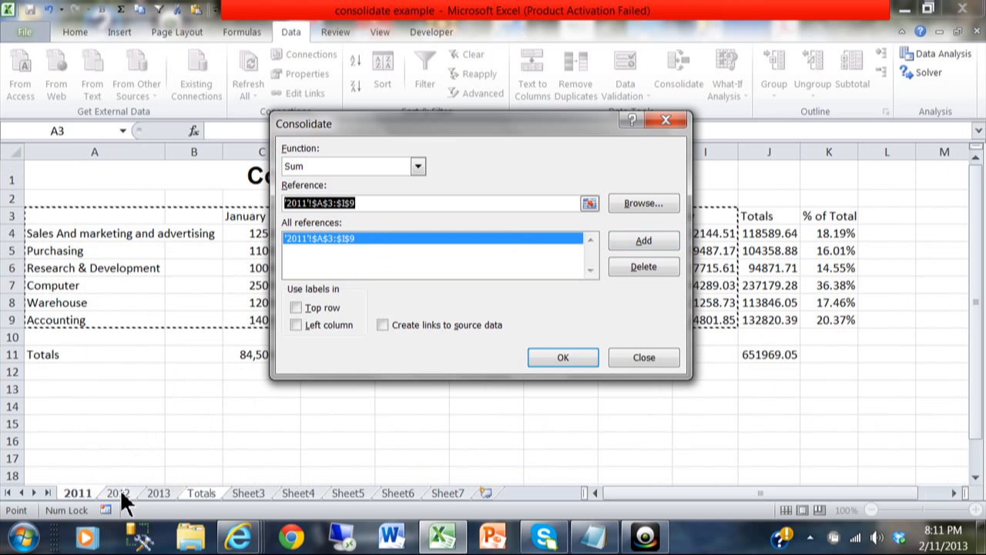
{"action": "mouse_move", "coordinate": [124, 508]}
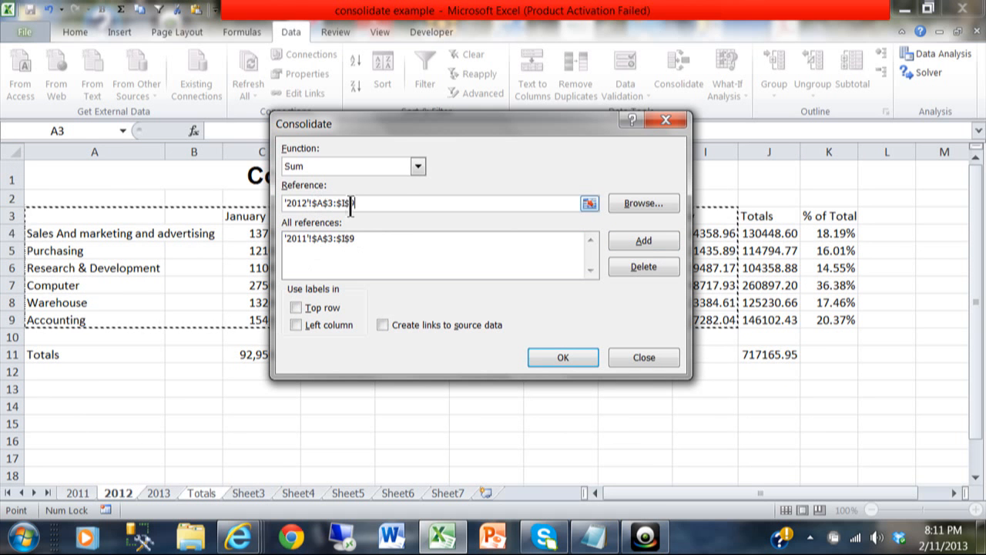
{"action": "mouse_move", "coordinate": [377, 226]}
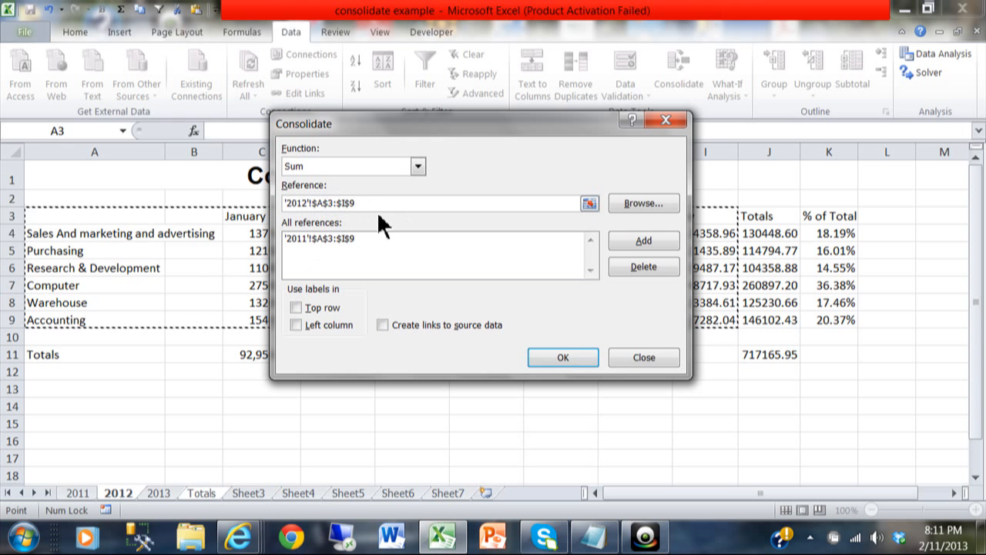
{"action": "mouse_move", "coordinate": [590, 235]}
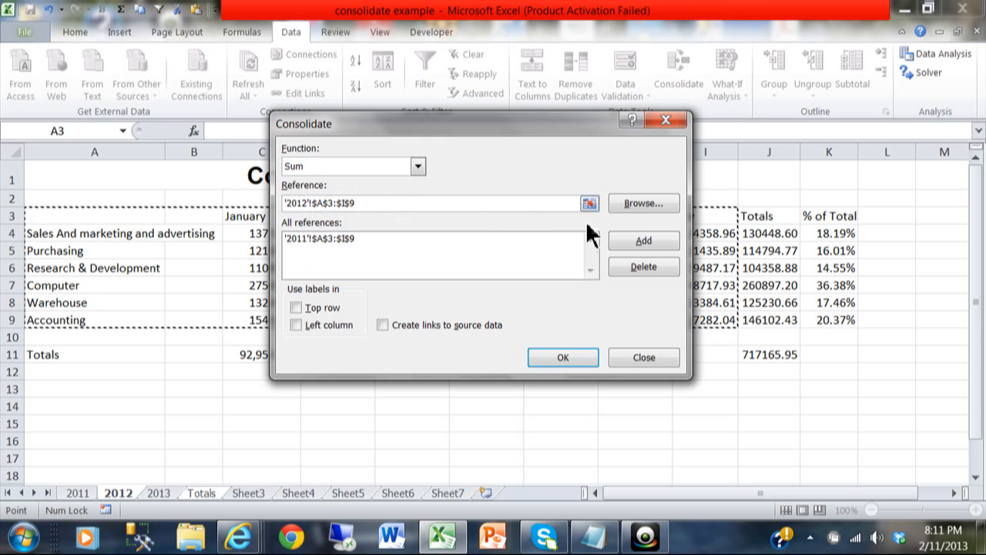
{"action": "left_click", "coordinate": [642, 240]}
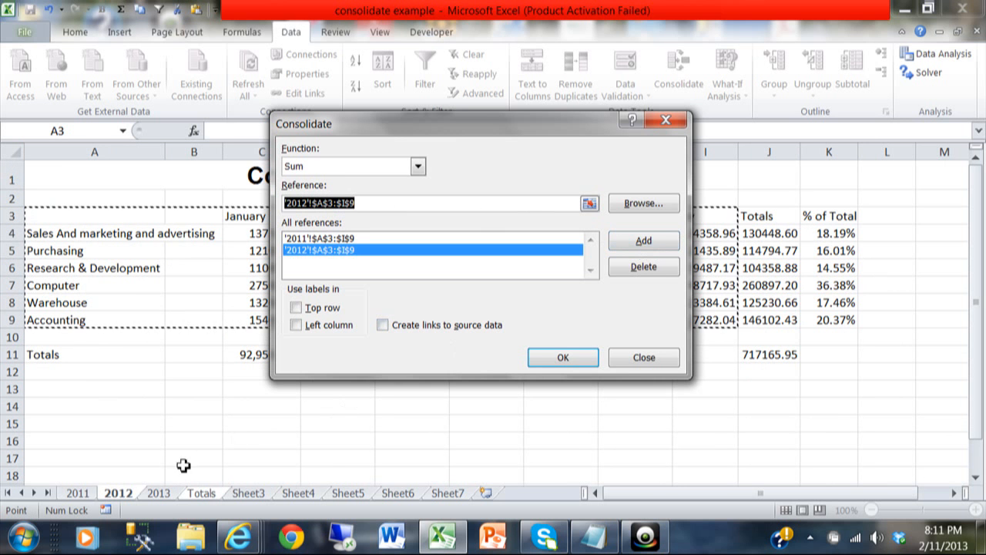
{"action": "left_click", "coordinate": [159, 492]}
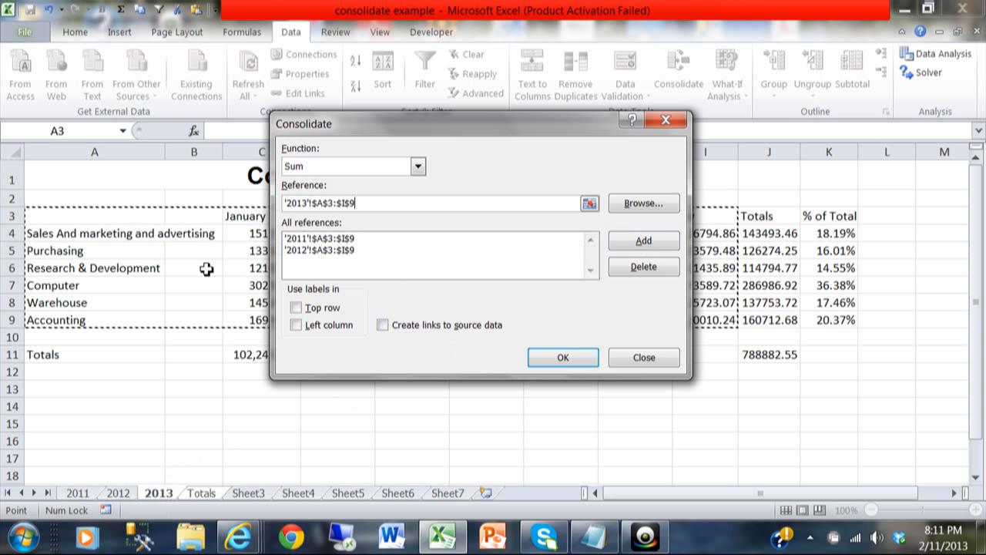
{"action": "mouse_move", "coordinate": [409, 266]}
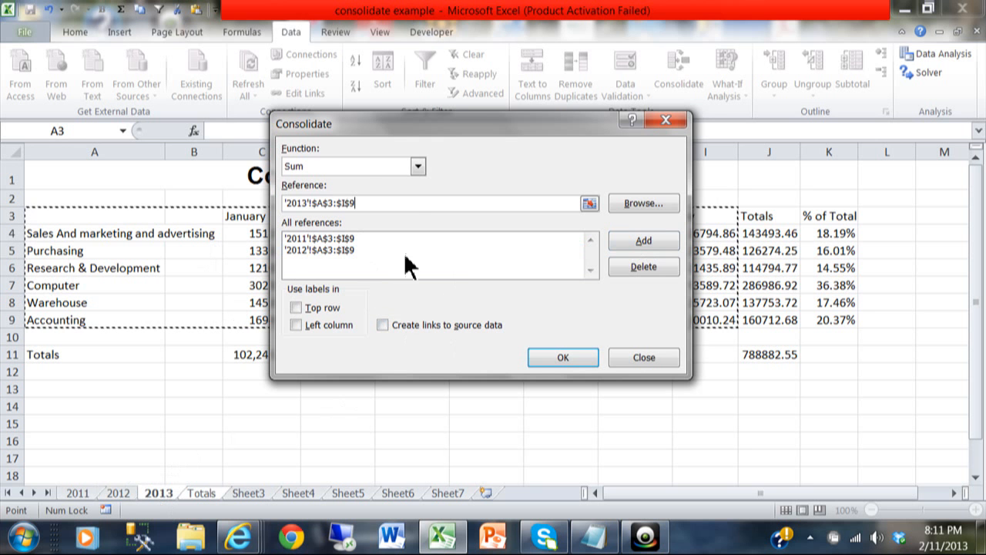
{"action": "mouse_move", "coordinate": [608, 239]}
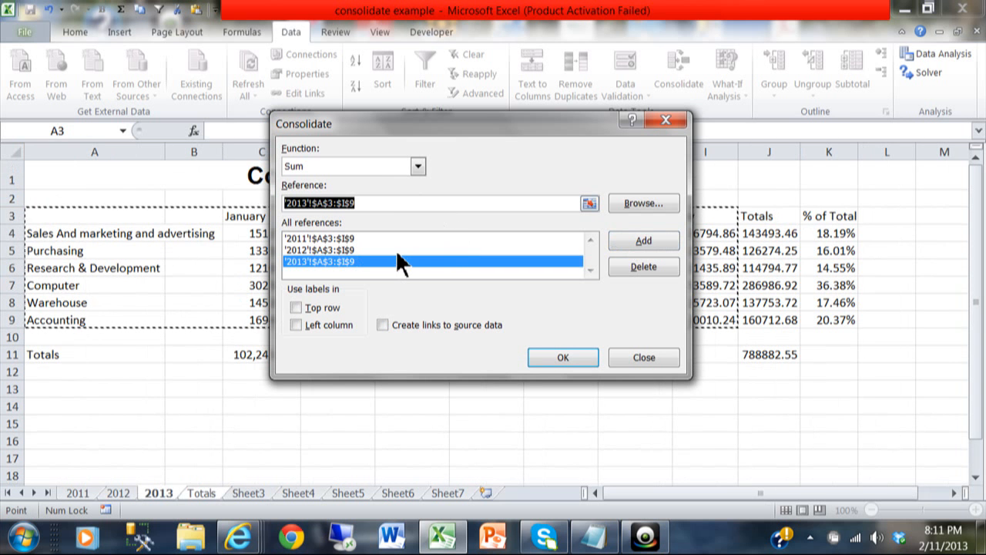
{"action": "mouse_move", "coordinate": [455, 140]}
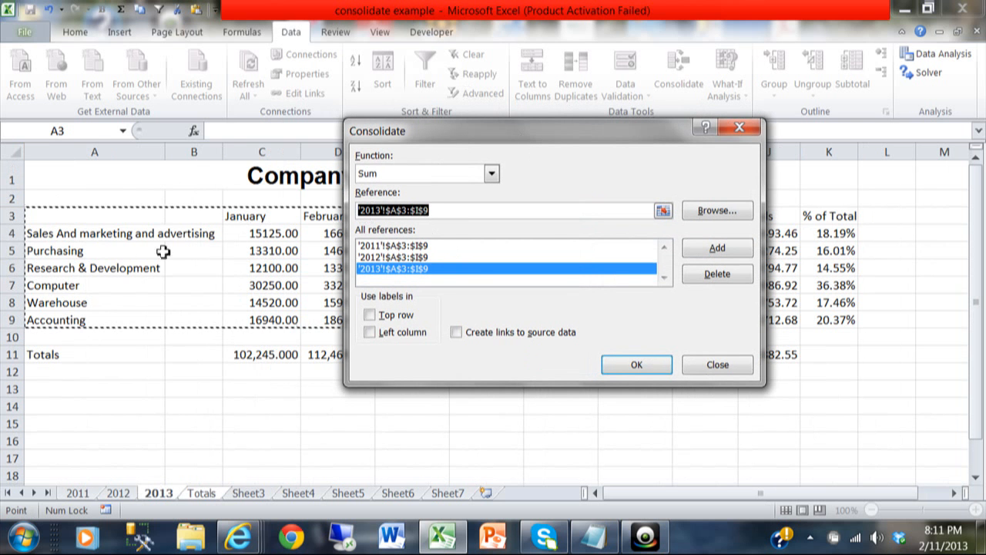
{"action": "mouse_move", "coordinate": [632, 174]}
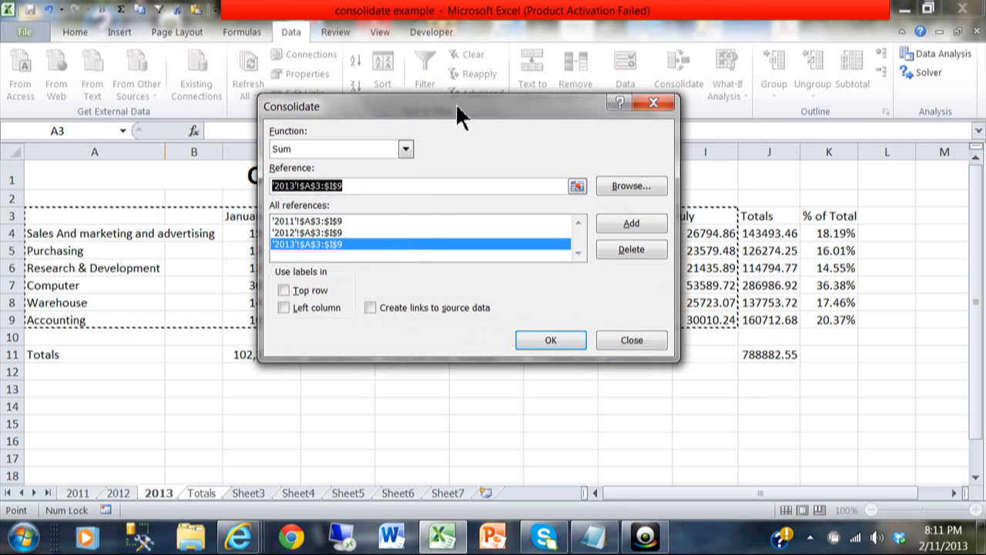
{"action": "mouse_move", "coordinate": [385, 243]}
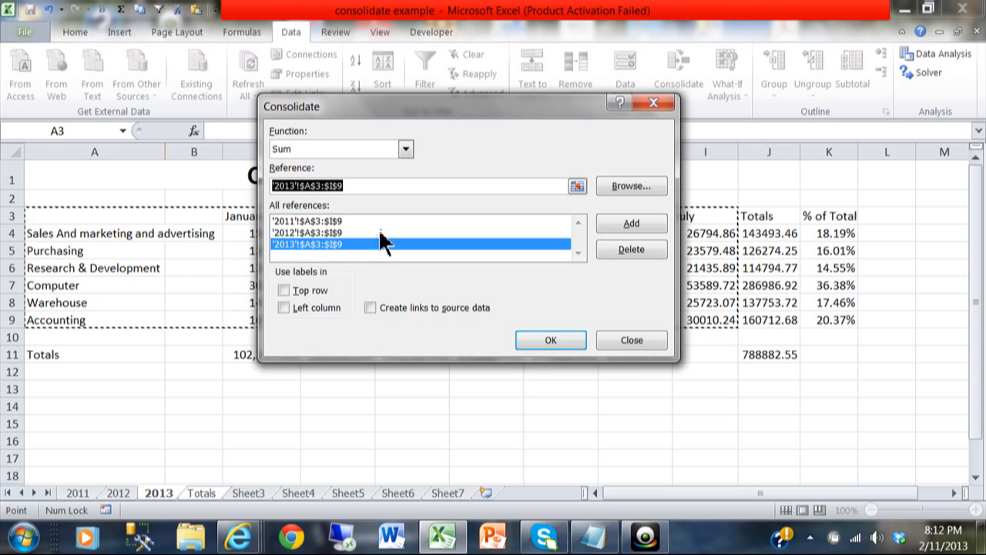
{"action": "mouse_move", "coordinate": [631, 223]}
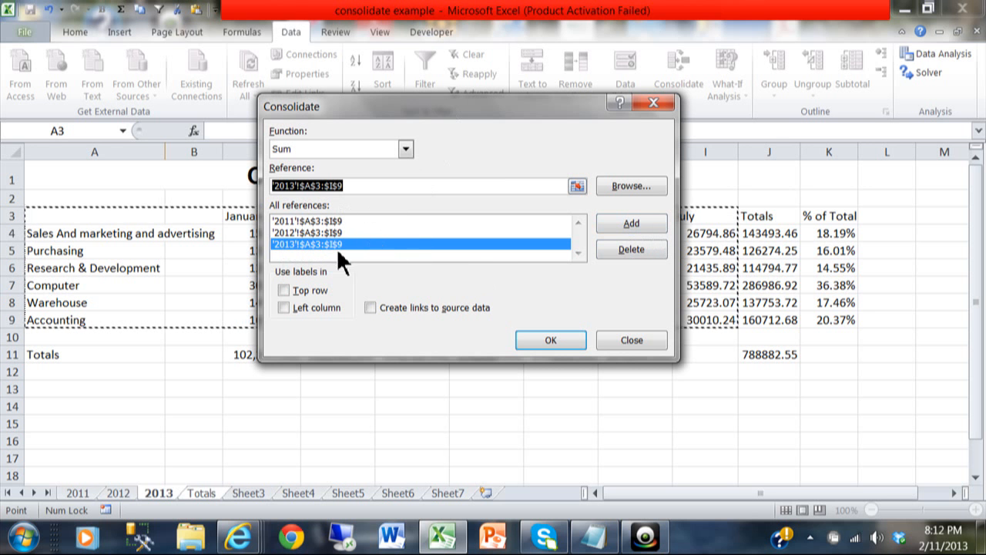
{"action": "mouse_move", "coordinate": [324, 289]}
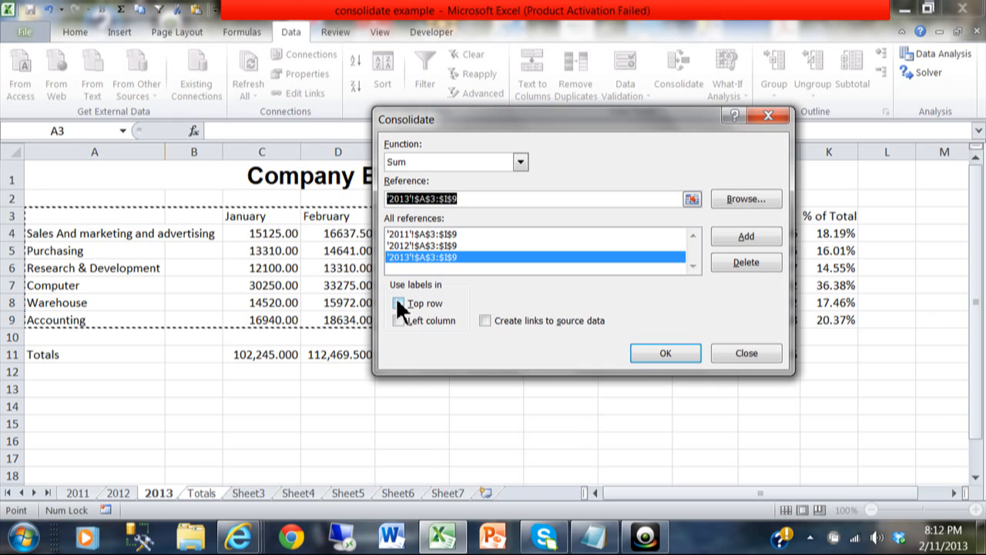
Enable Top row, Left column and Create links labels, keeping Sum as the function
{"action": "left_click", "coordinate": [399, 303]}
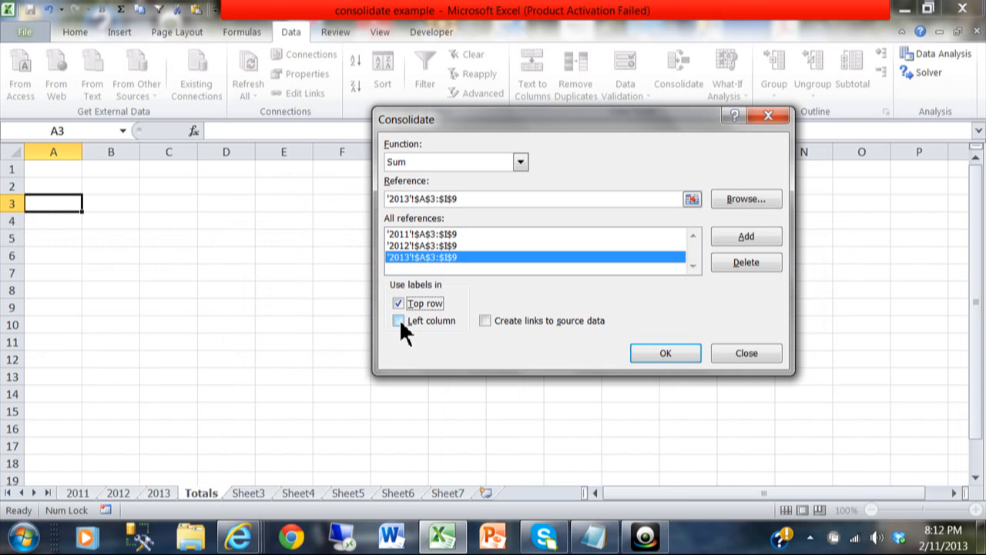
{"action": "left_click", "coordinate": [398, 320]}
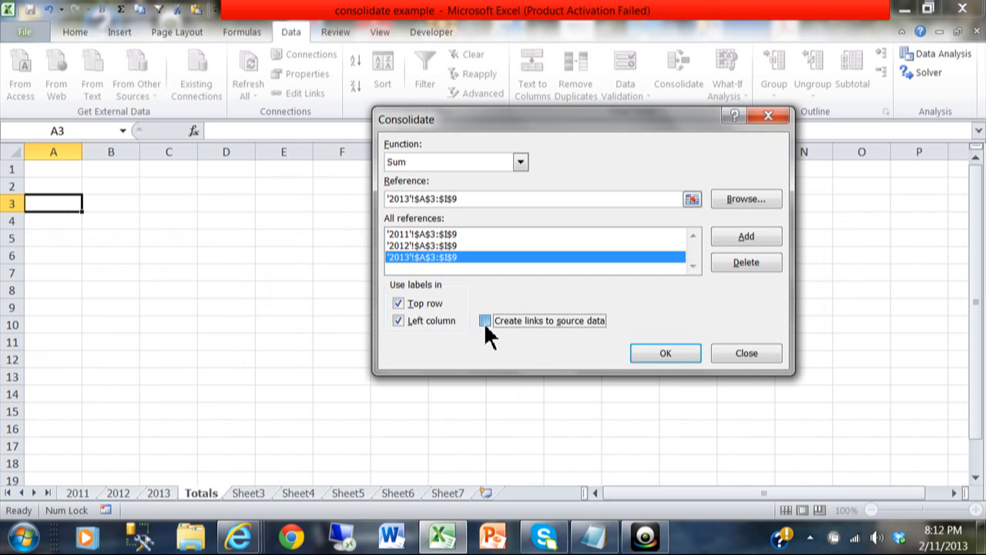
{"action": "left_click", "coordinate": [485, 321]}
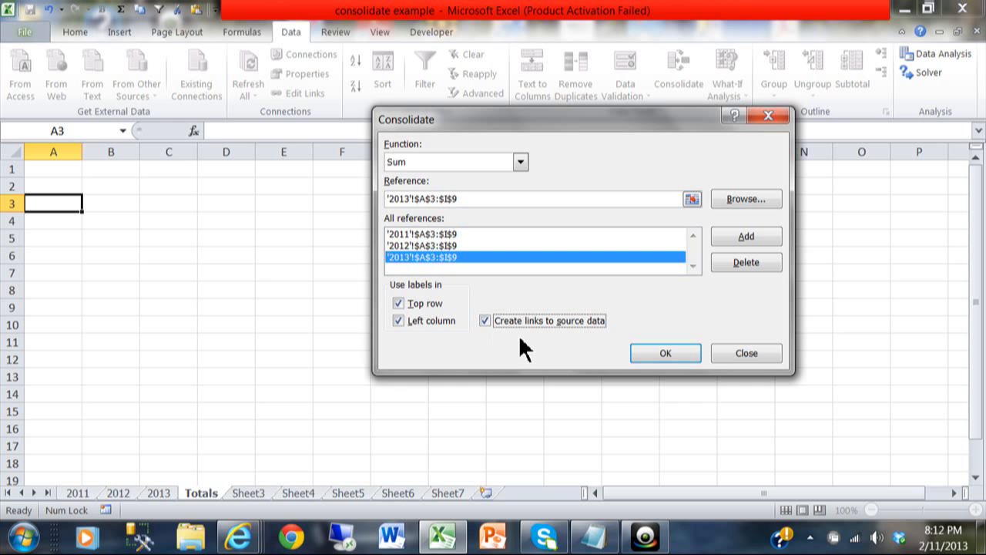
{"action": "left_click", "coordinate": [485, 320]}
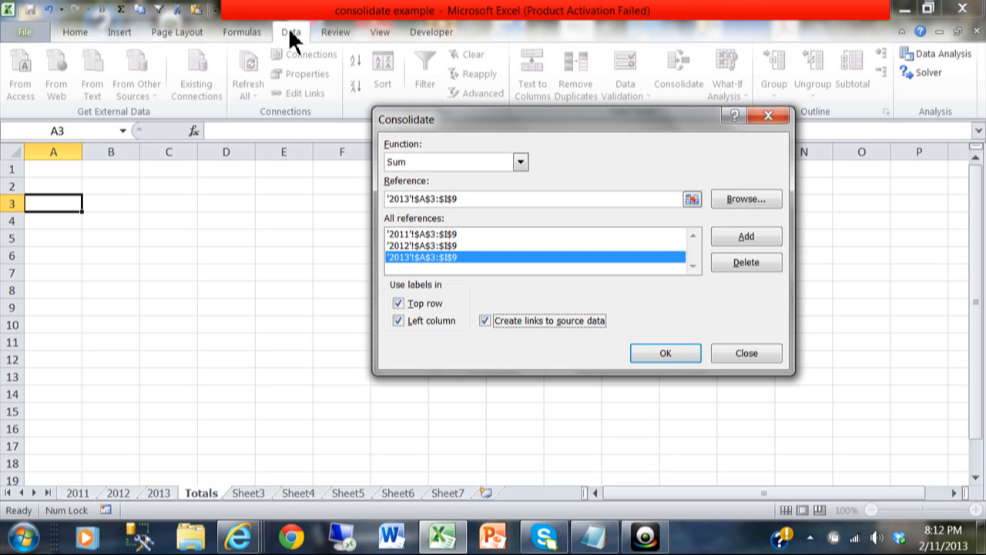
{"action": "mouse_move", "coordinate": [684, 95]}
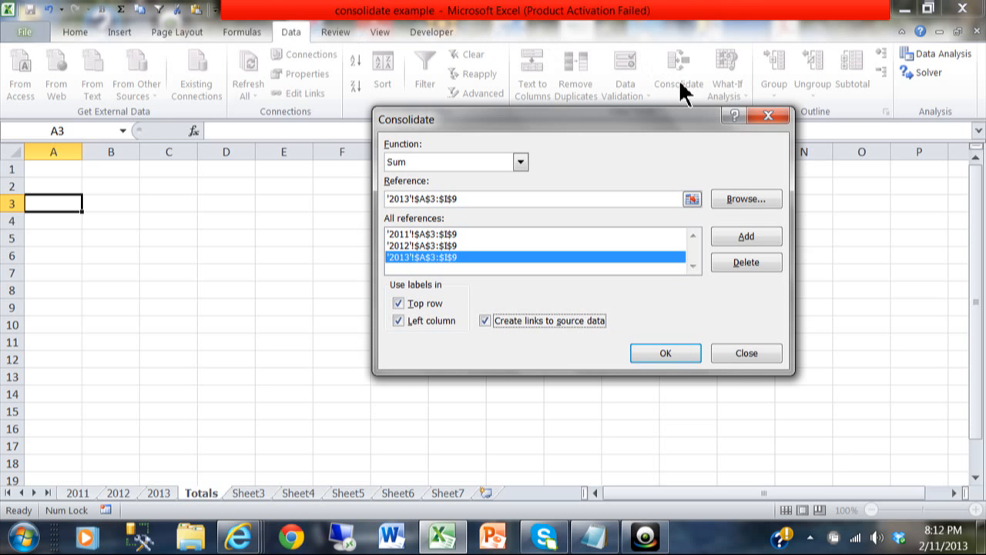
{"action": "mouse_move", "coordinate": [559, 173]}
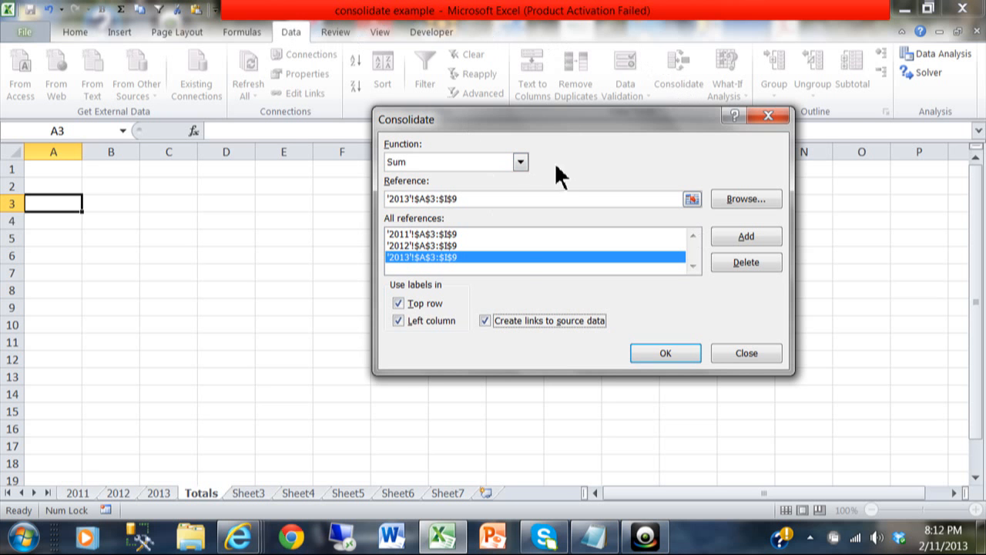
{"action": "left_click", "coordinate": [521, 162]}
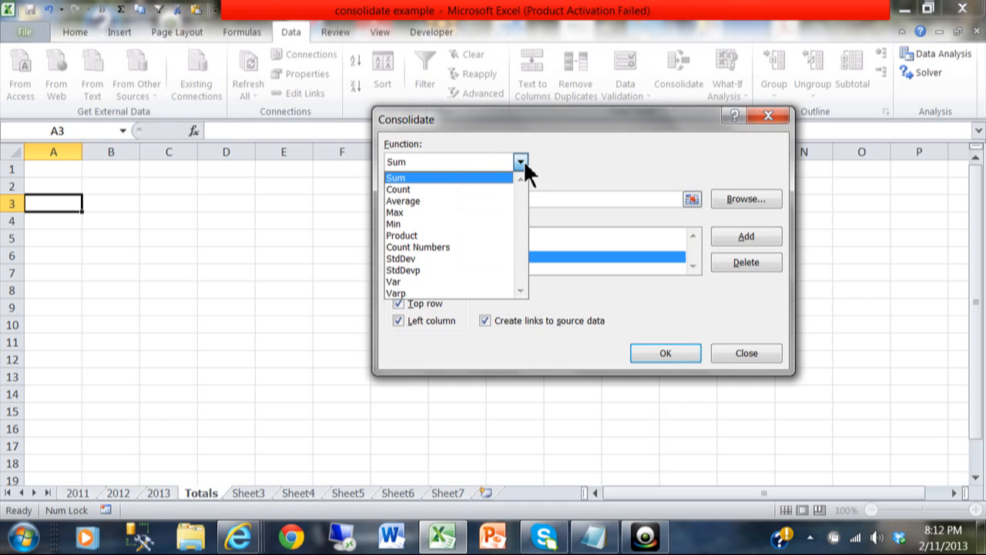
{"action": "left_click", "coordinate": [395, 177]}
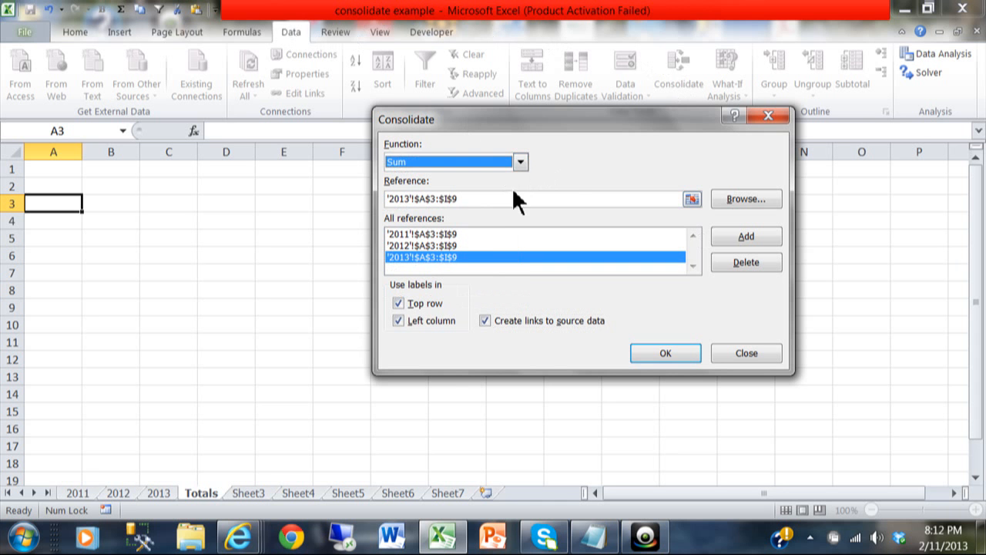
{"action": "left_click", "coordinate": [493, 199]}
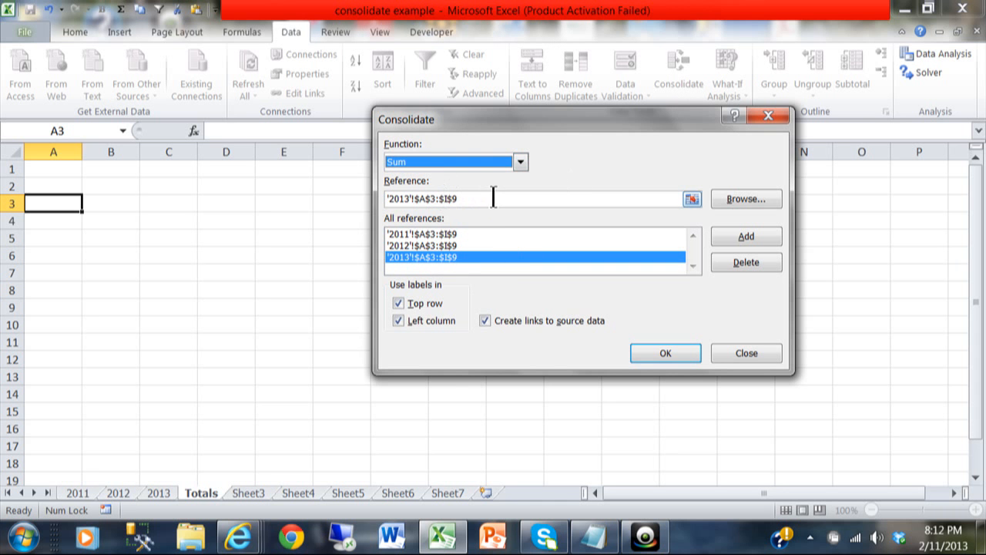
{"action": "mouse_move", "coordinate": [493, 191]}
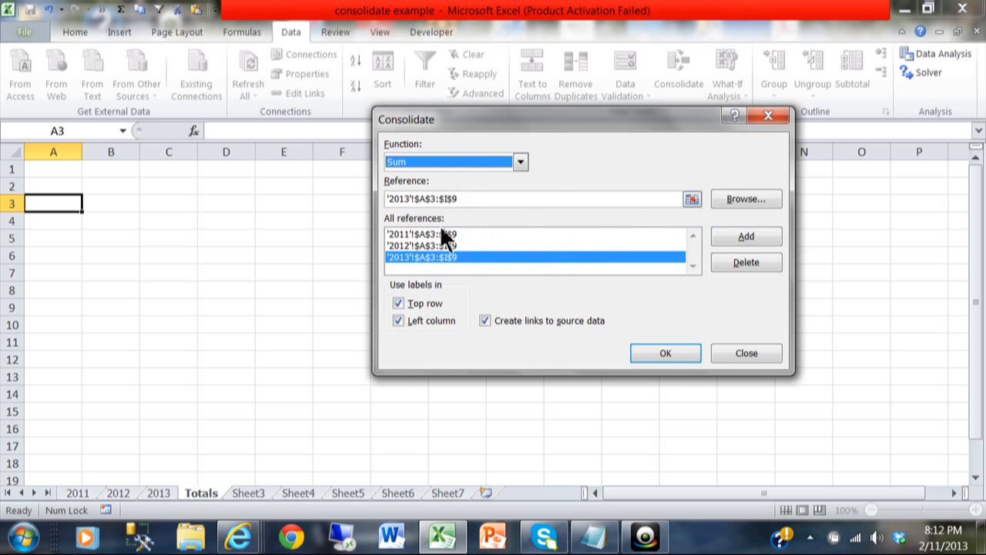
{"action": "mouse_move", "coordinate": [487, 279]}
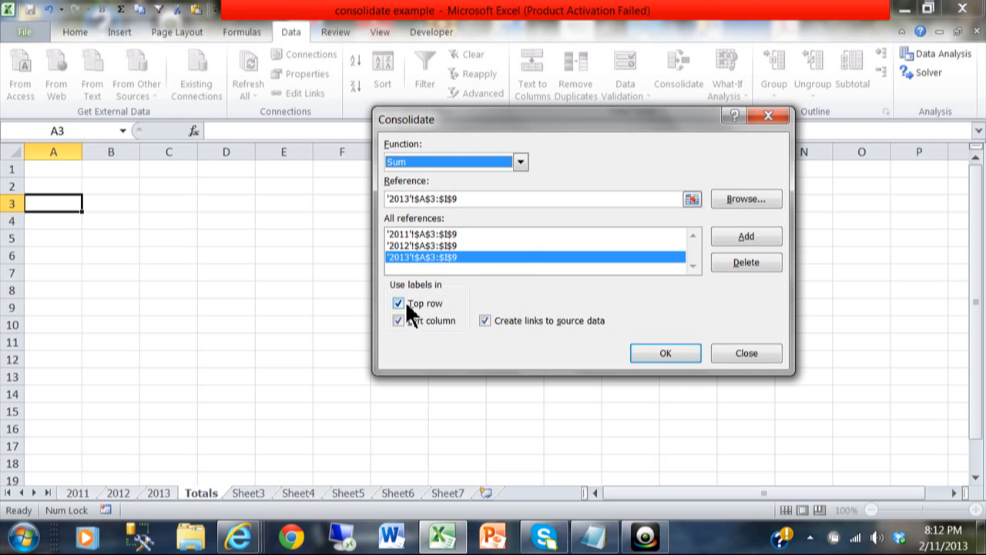
{"action": "left_click", "coordinate": [485, 321]}
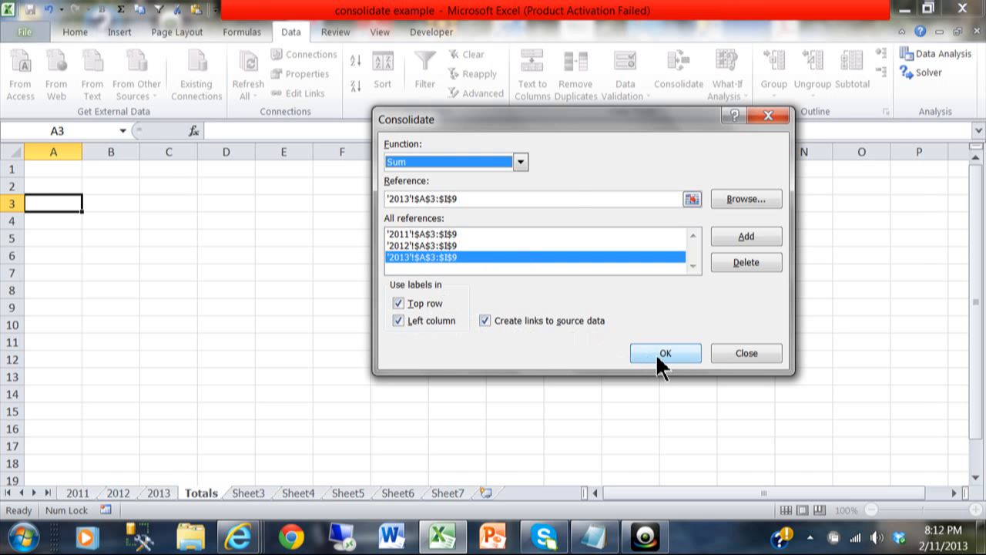
Confirm the consolidation to fill Totals with linked, grouped monthly department sums
{"action": "left_click", "coordinate": [665, 353]}
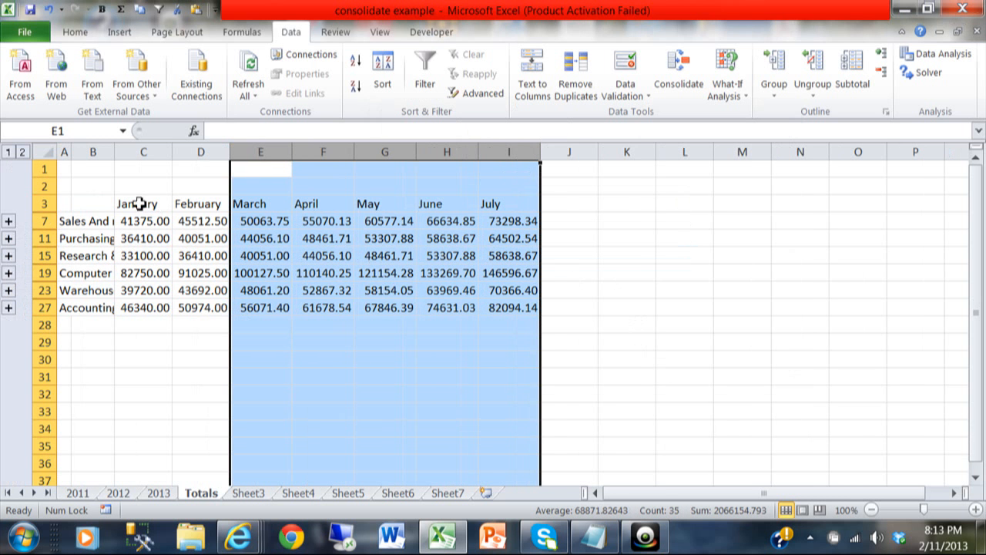
{"action": "mouse_move", "coordinate": [71, 152]}
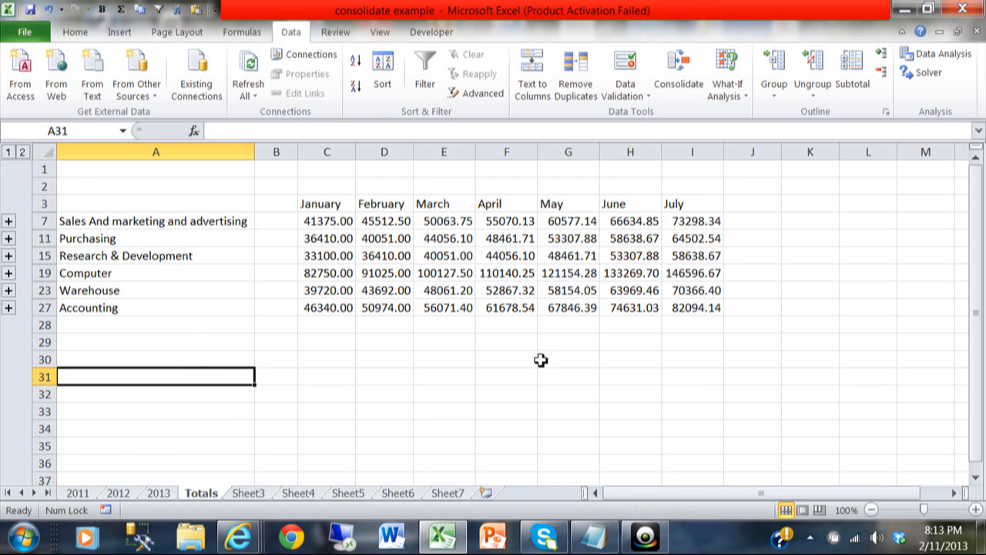
{"action": "mouse_move", "coordinate": [419, 344]}
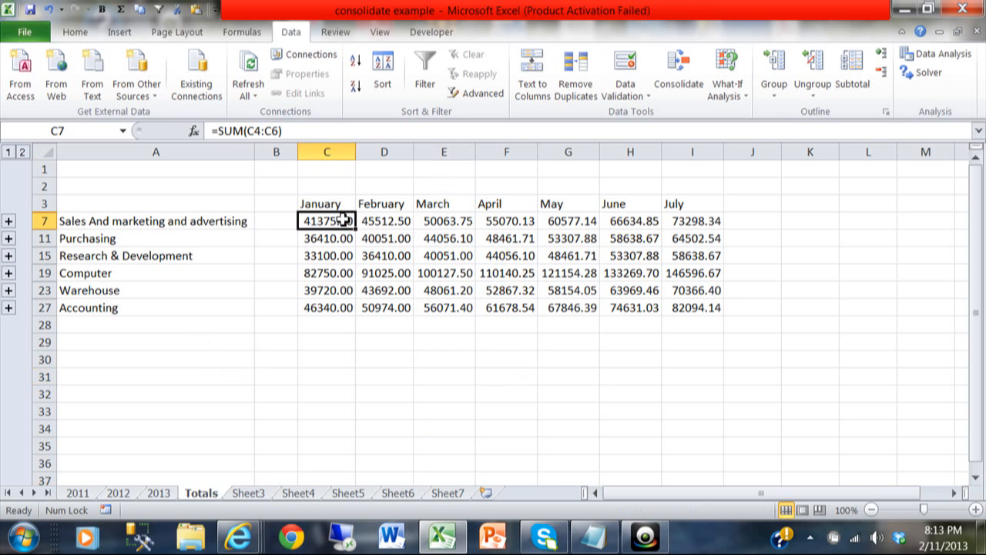
{"action": "mouse_move", "coordinate": [514, 405]}
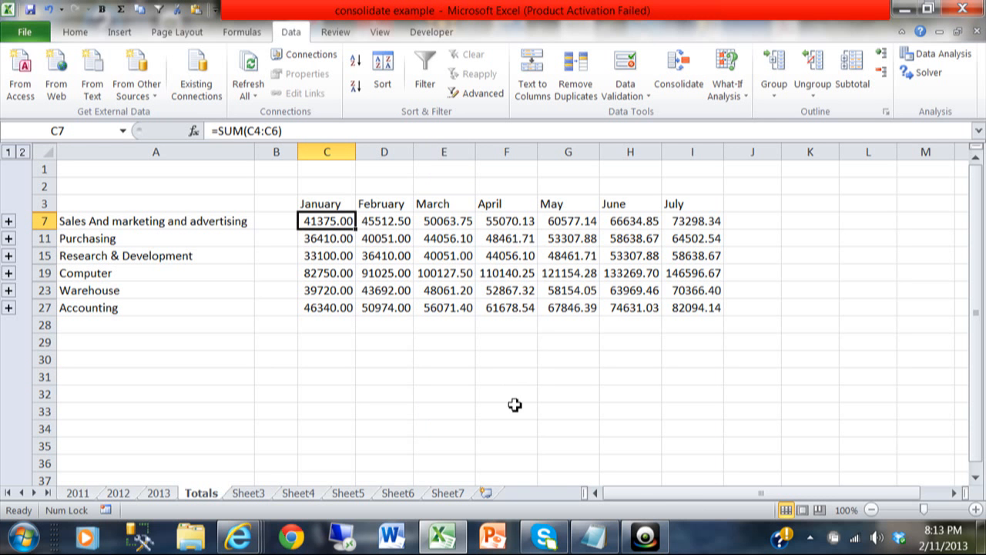
{"action": "mouse_move", "coordinate": [182, 438]}
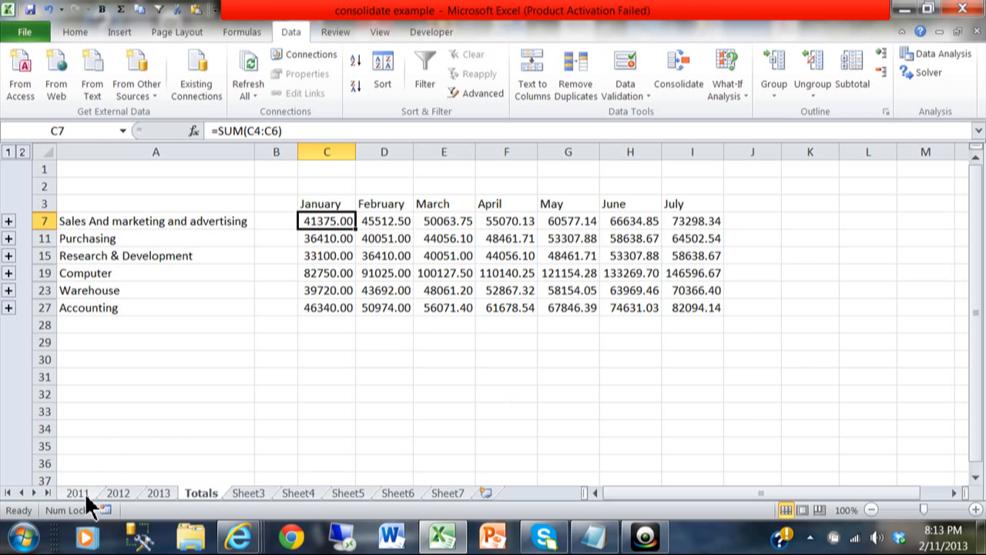
{"action": "left_click", "coordinate": [76, 493]}
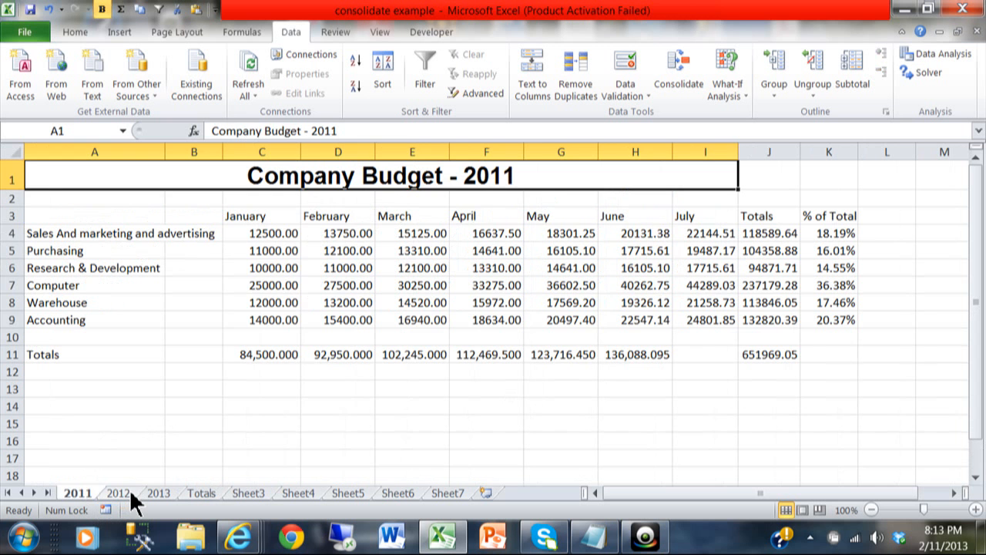
{"action": "left_click", "coordinate": [118, 492]}
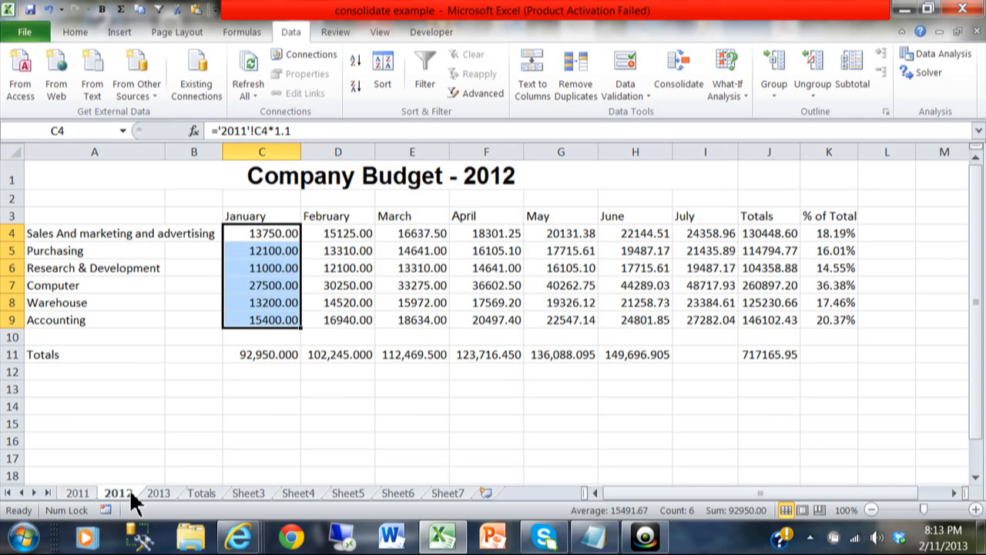
{"action": "mouse_move", "coordinate": [168, 505]}
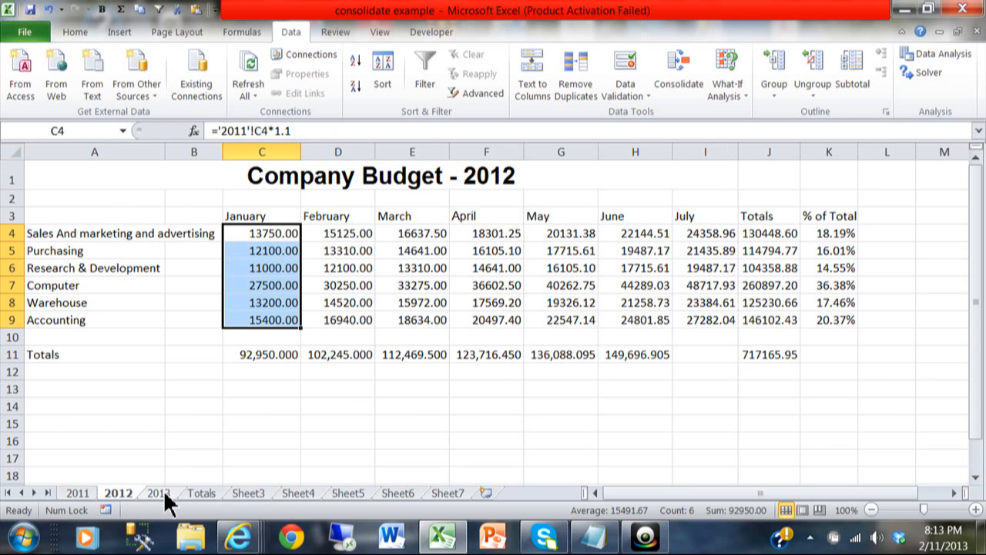
{"action": "left_click", "coordinate": [158, 492]}
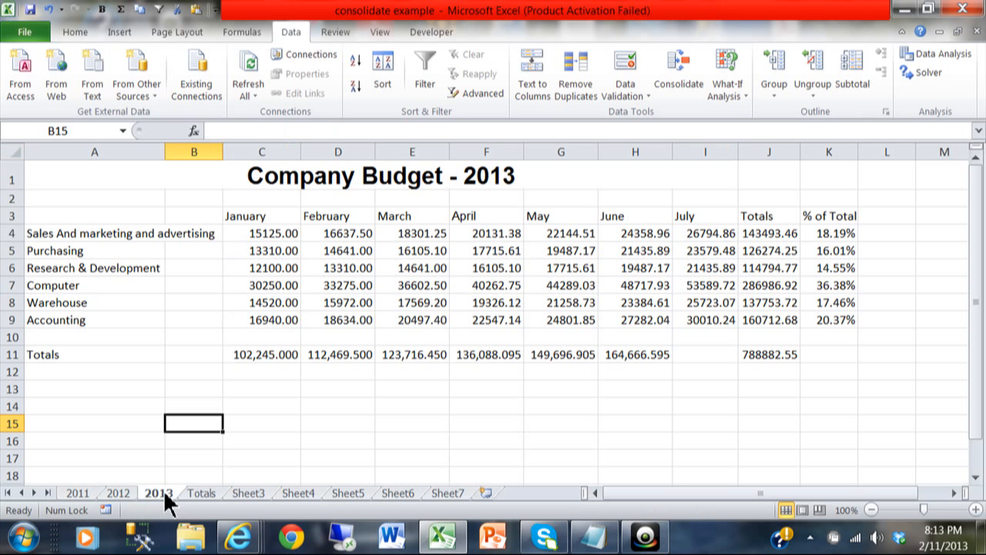
{"action": "mouse_move", "coordinate": [202, 501]}
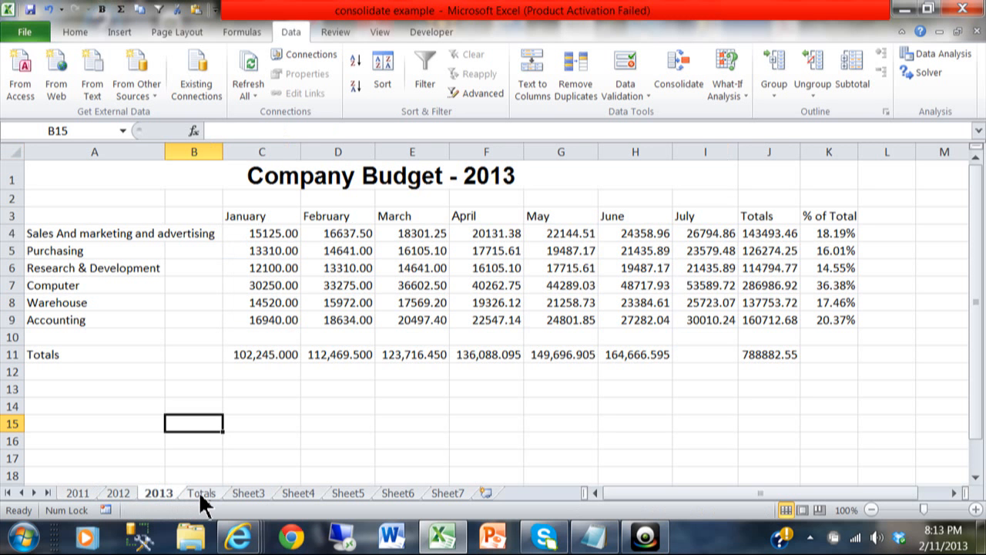
{"action": "left_click", "coordinate": [201, 492]}
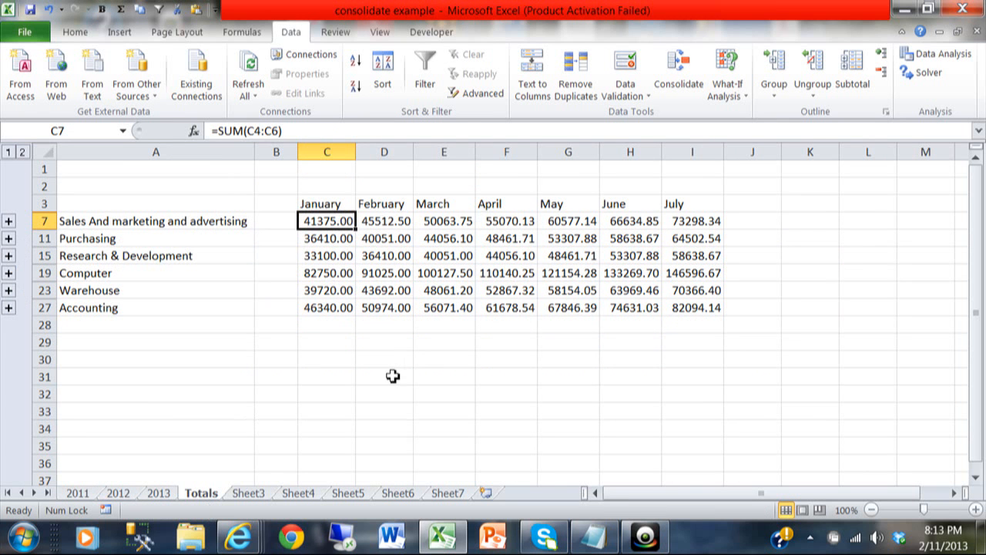
{"action": "mouse_move", "coordinate": [497, 428]}
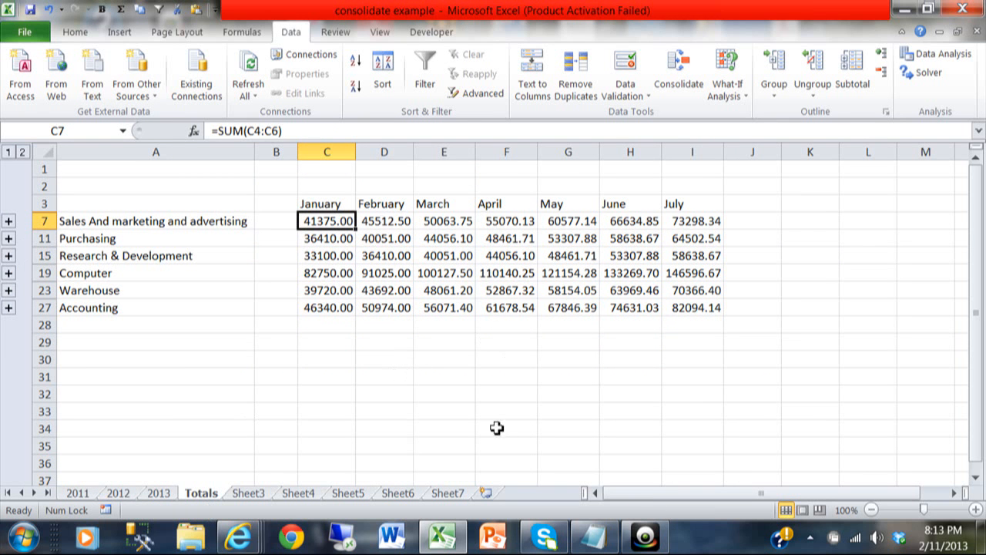
{"action": "mouse_move", "coordinate": [505, 395]}
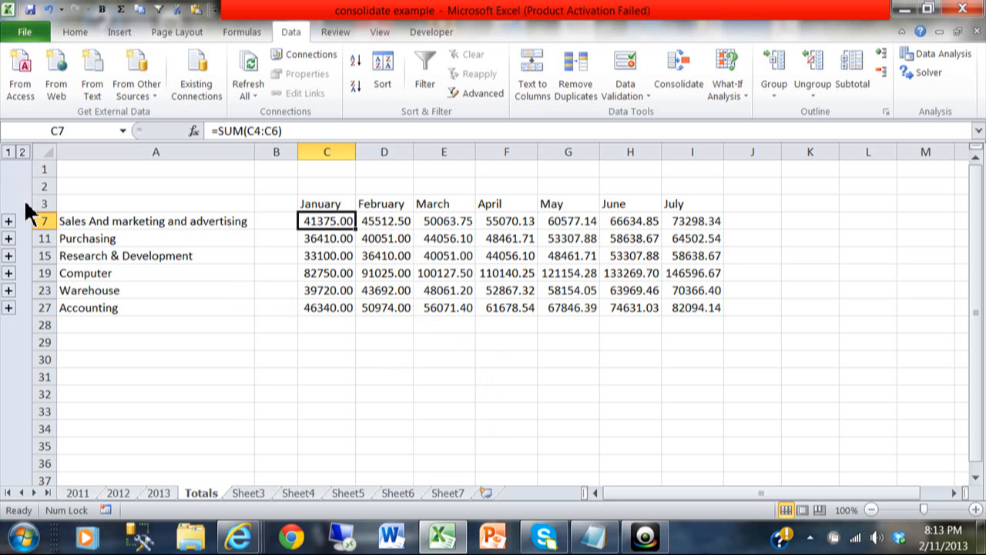
{"action": "mouse_move", "coordinate": [9, 235]}
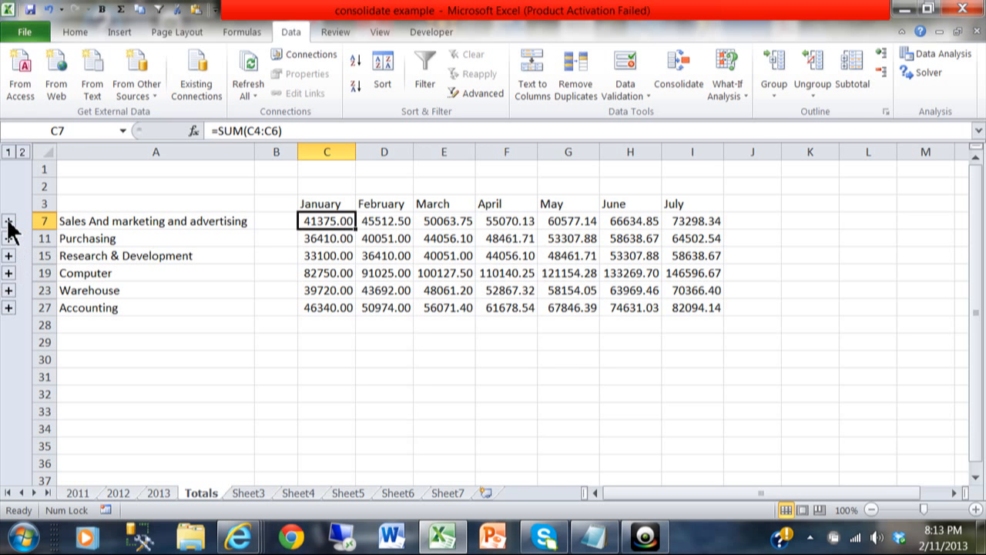
{"action": "left_click", "coordinate": [8, 221]}
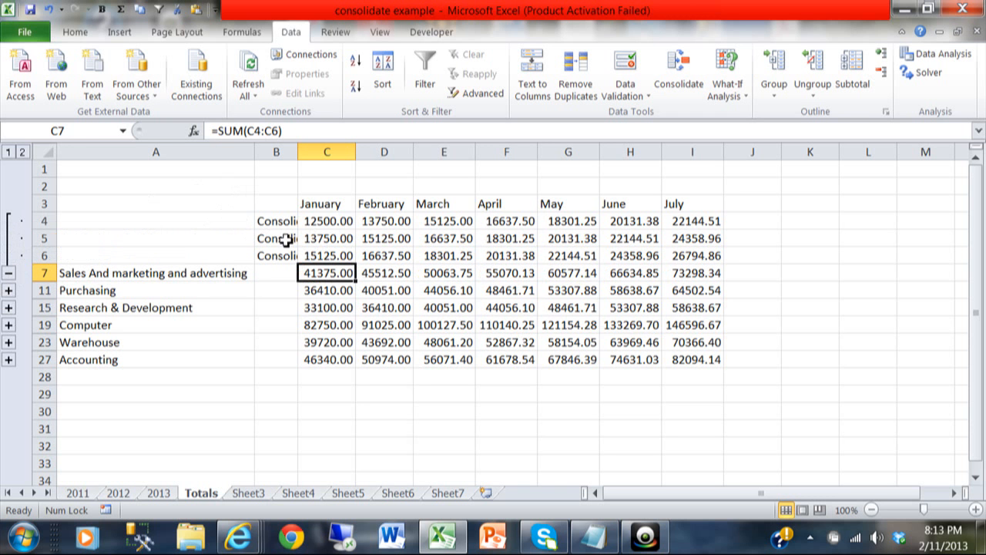
{"action": "left_click", "coordinate": [326, 221]}
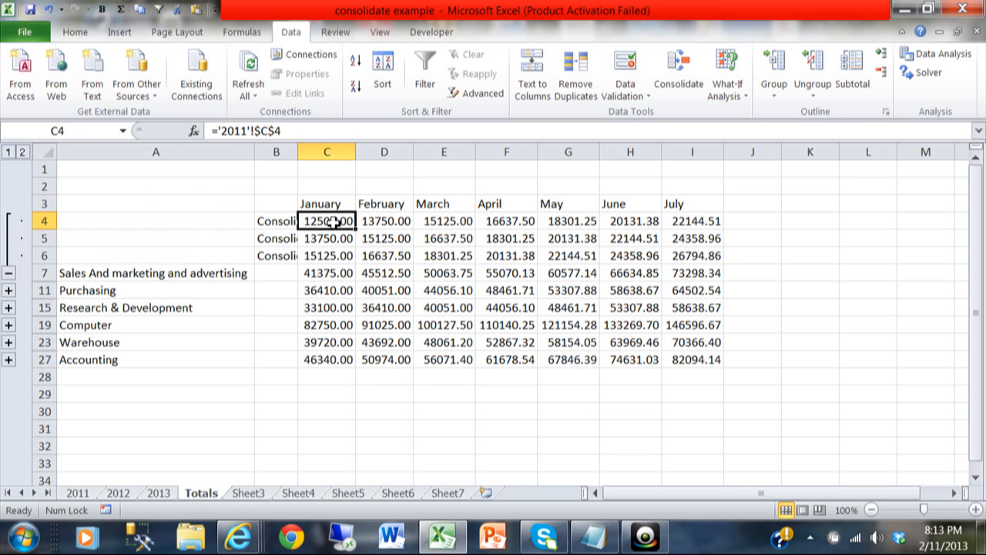
{"action": "mouse_move", "coordinate": [303, 204]}
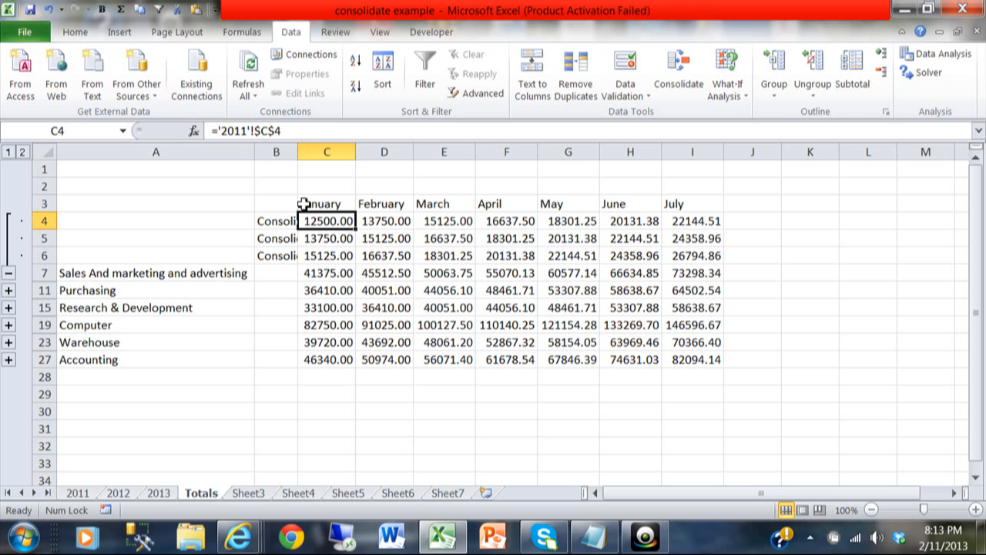
{"action": "left_click", "coordinate": [326, 255]}
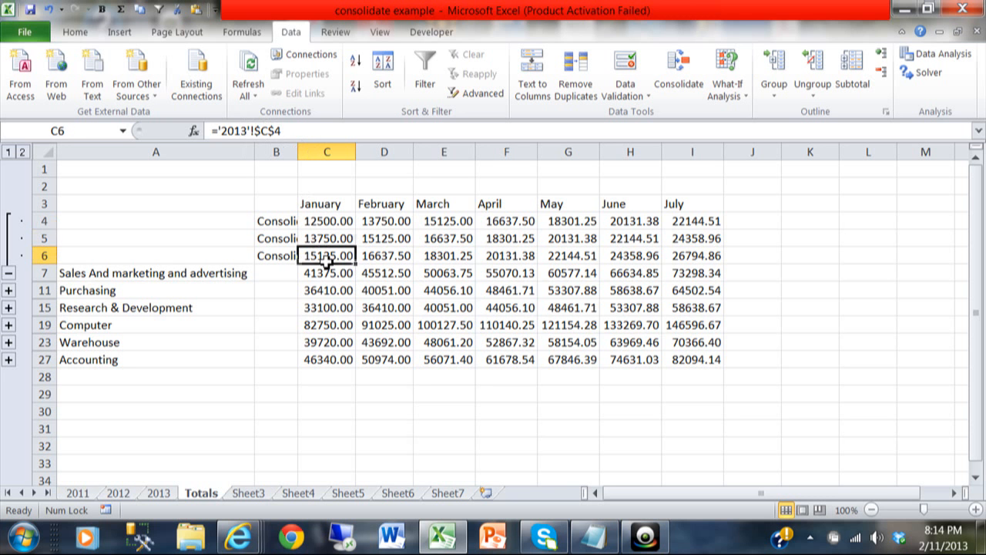
{"action": "mouse_move", "coordinate": [323, 273]}
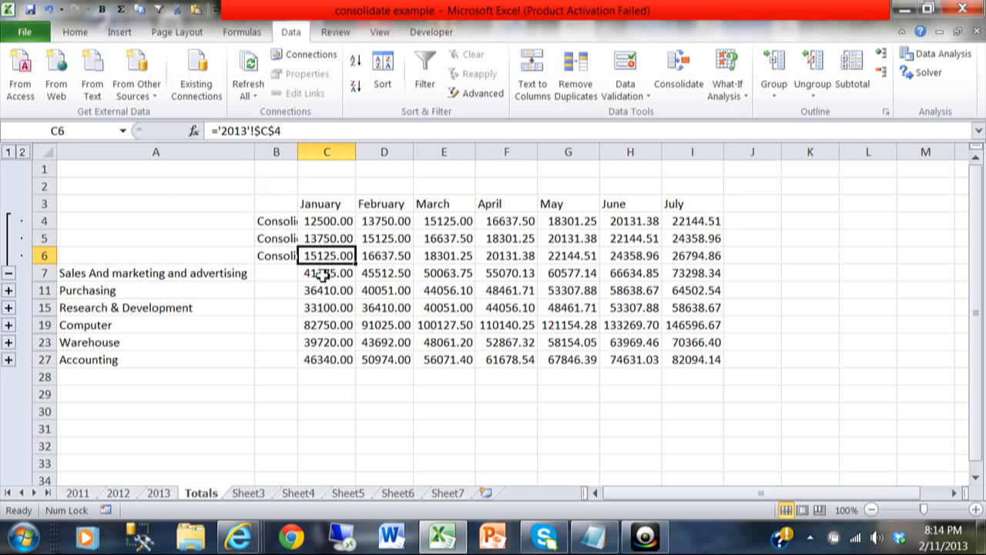
{"action": "mouse_move", "coordinate": [53, 252]}
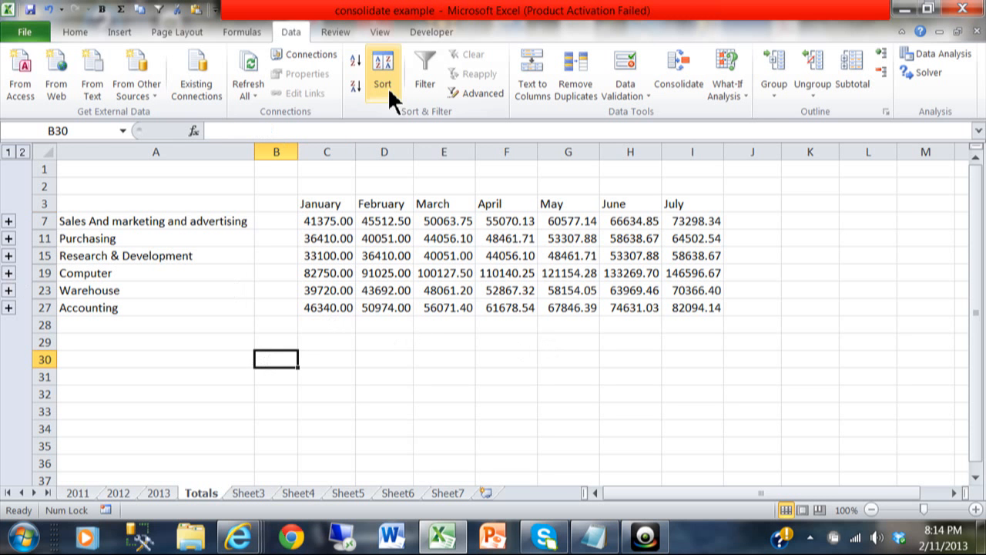
{"action": "mouse_move", "coordinate": [481, 93]}
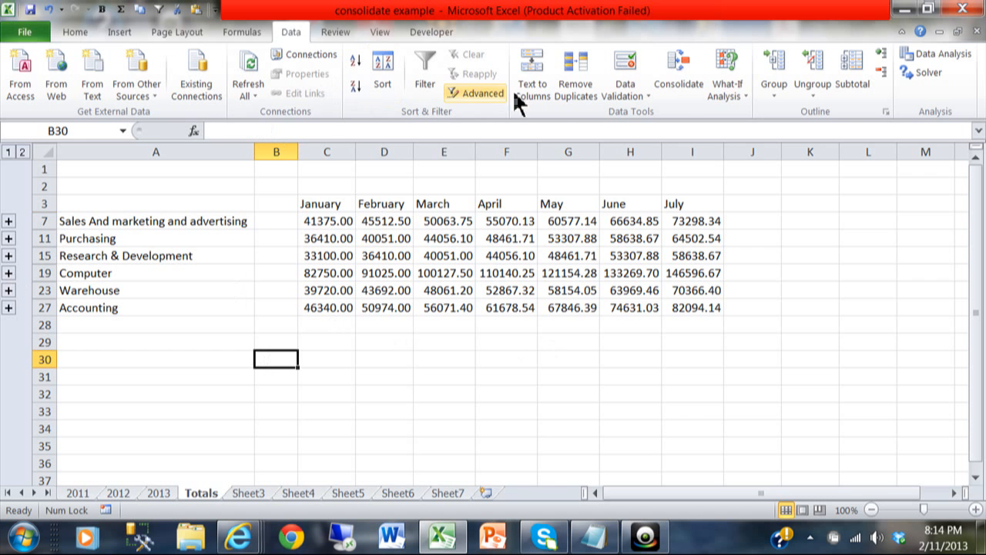